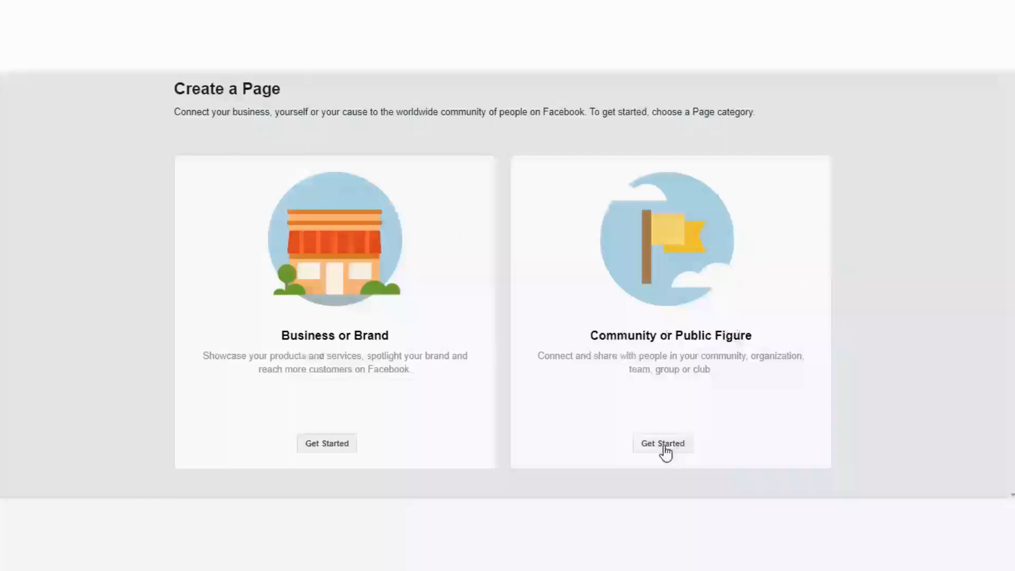
Step: Create a community page named 'AI Chatbot' in the Science Website category and confirm it
left_click(662, 443)
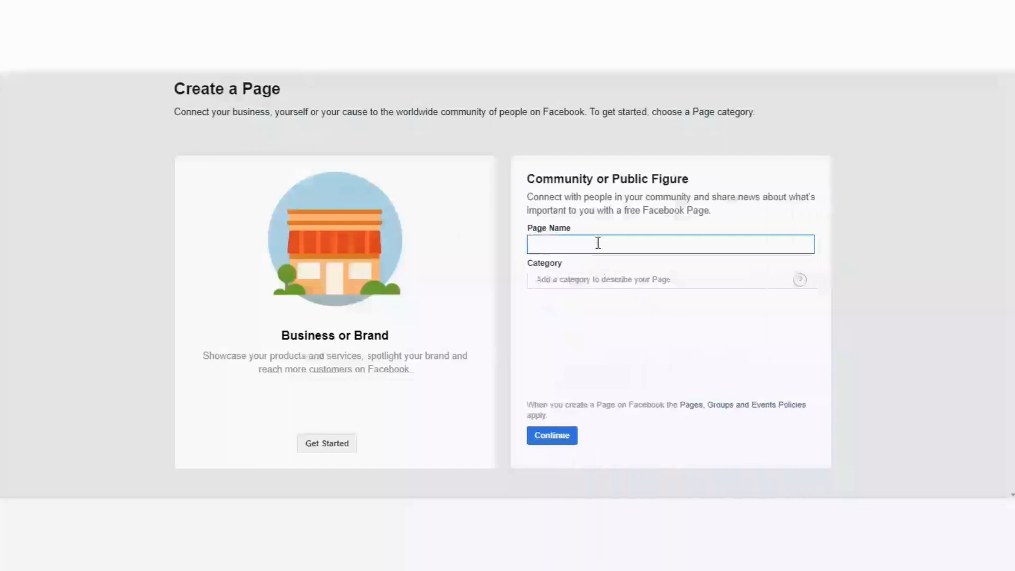
type("A")
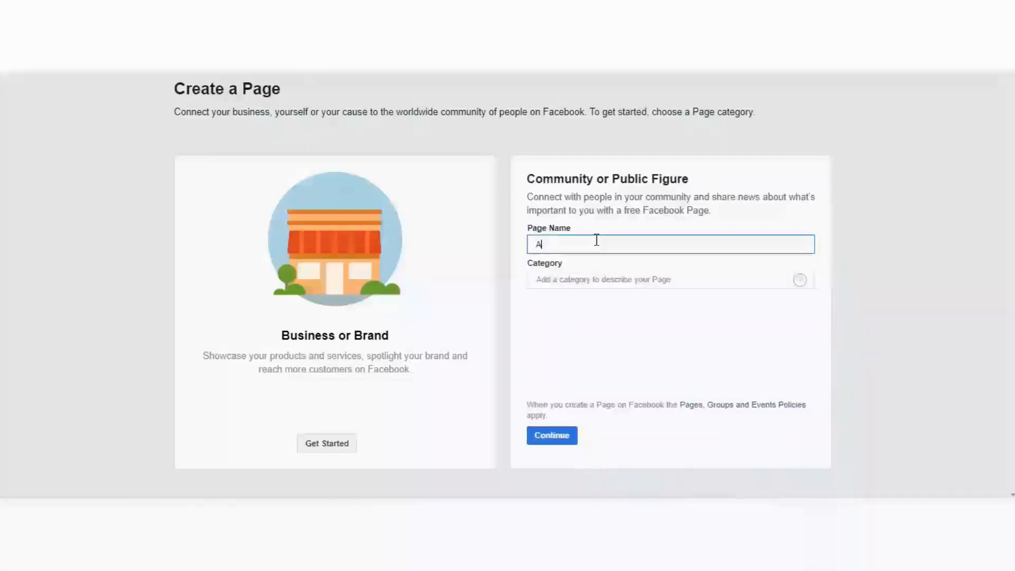
type("I Chatbot")
left_click(670, 279)
type("science web")
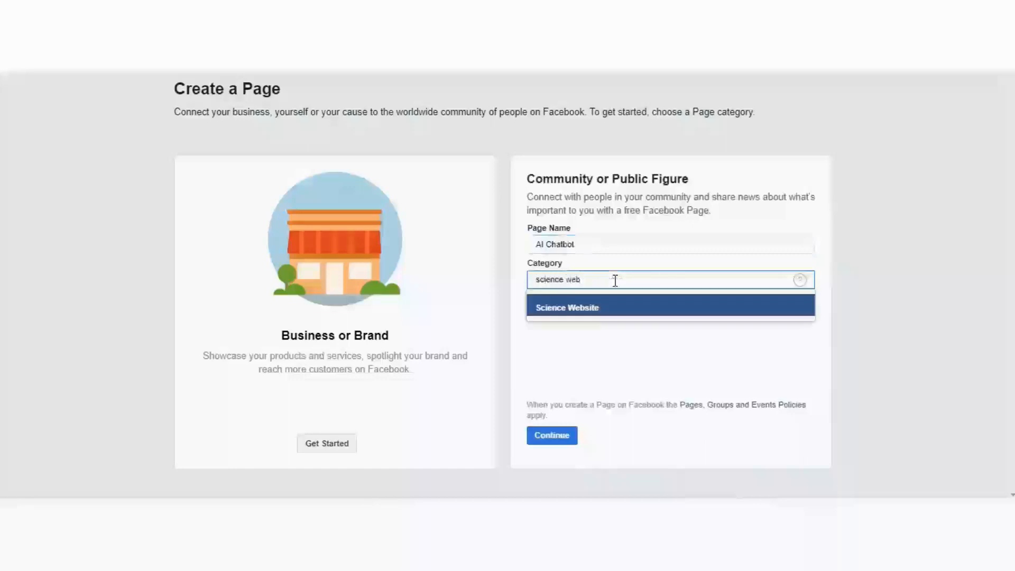
left_click(567, 308)
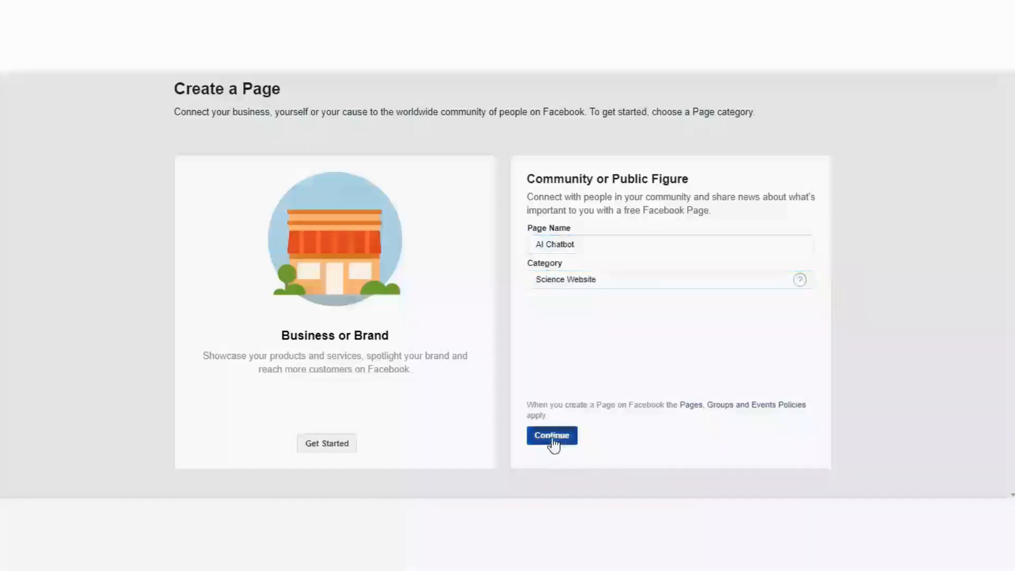
left_click(552, 436)
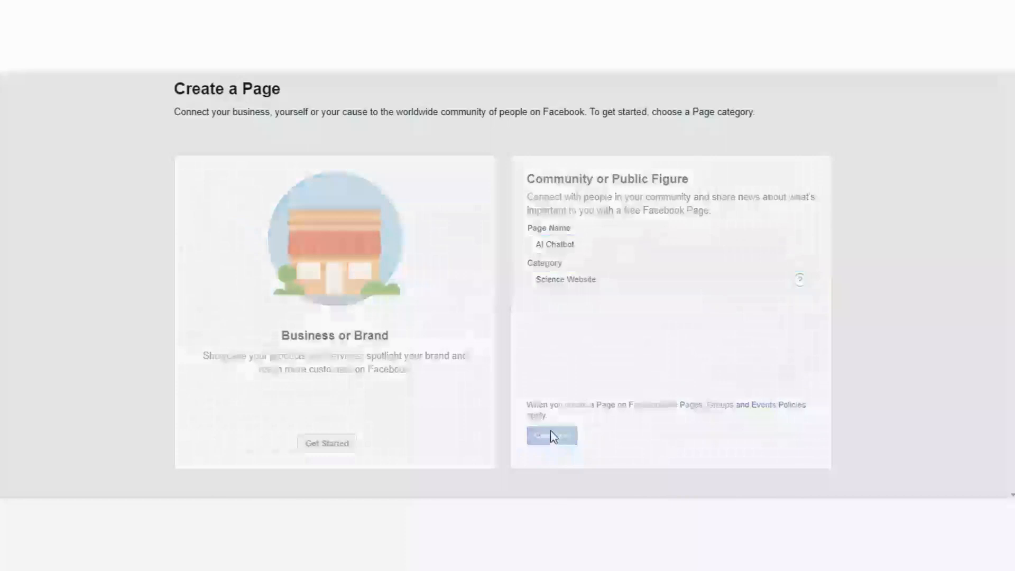
left_click(551, 435)
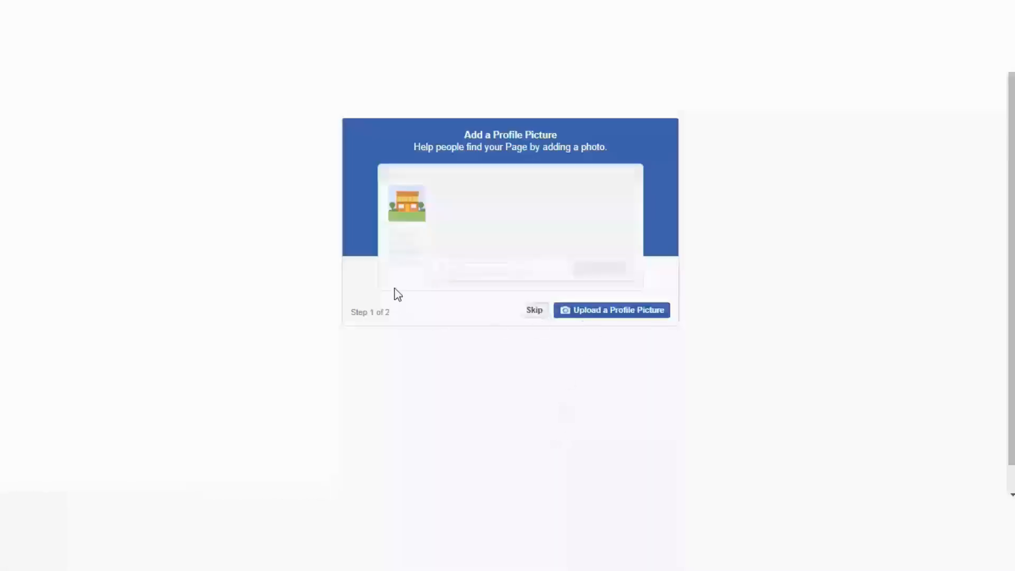
mouse_move(534, 315)
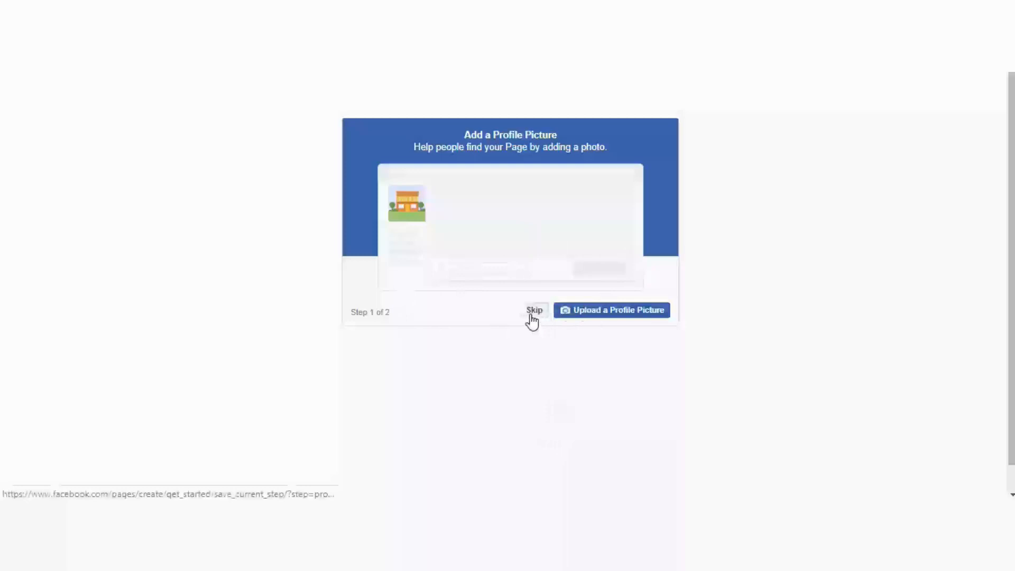
Step: Skip the profile picture and cover photo so the AI Chatbot page opens
left_click(534, 310)
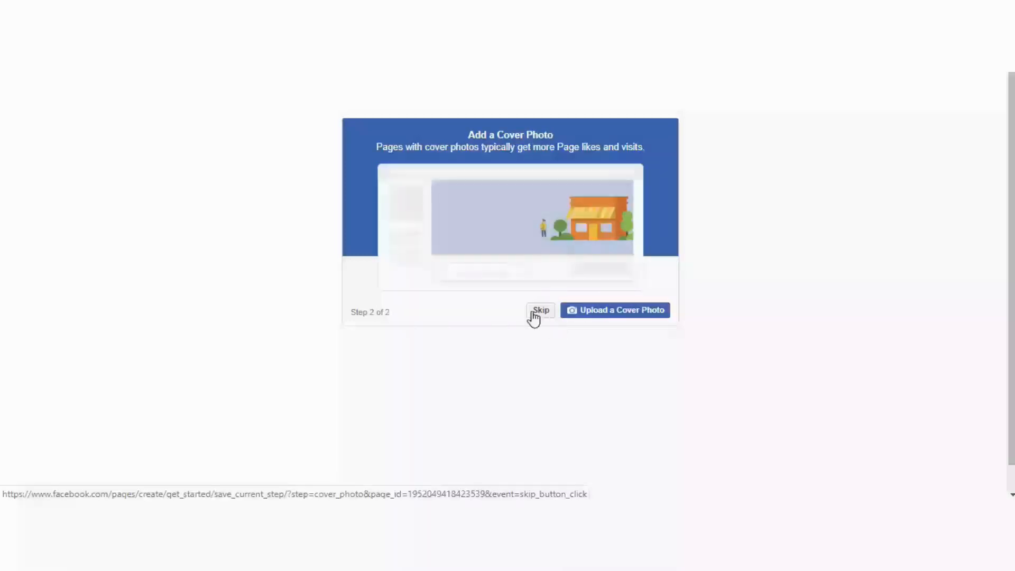
left_click(540, 310)
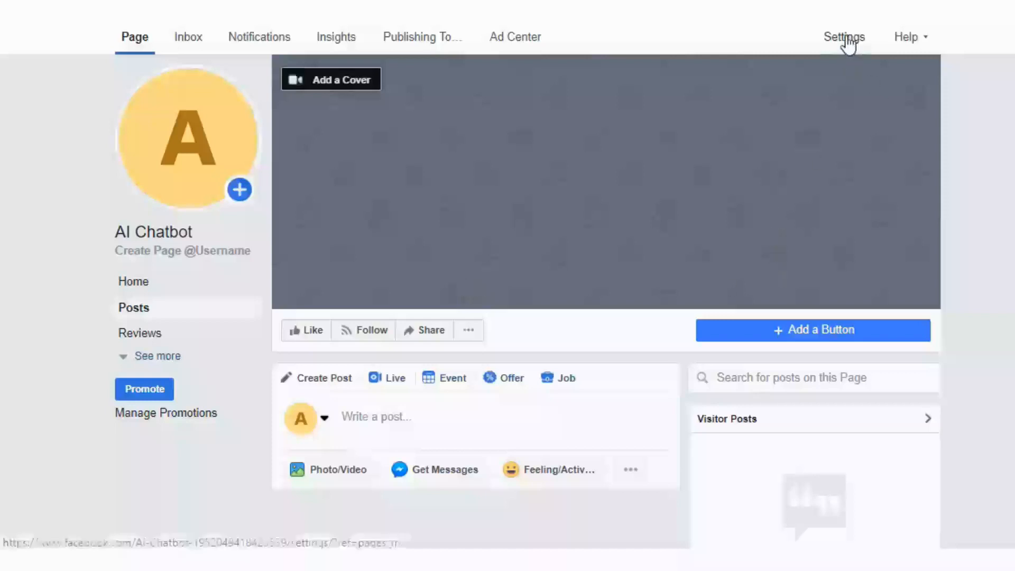
Step: Set the AI Chatbot page's visibility to unpublished in Settings and save
left_click(844, 37)
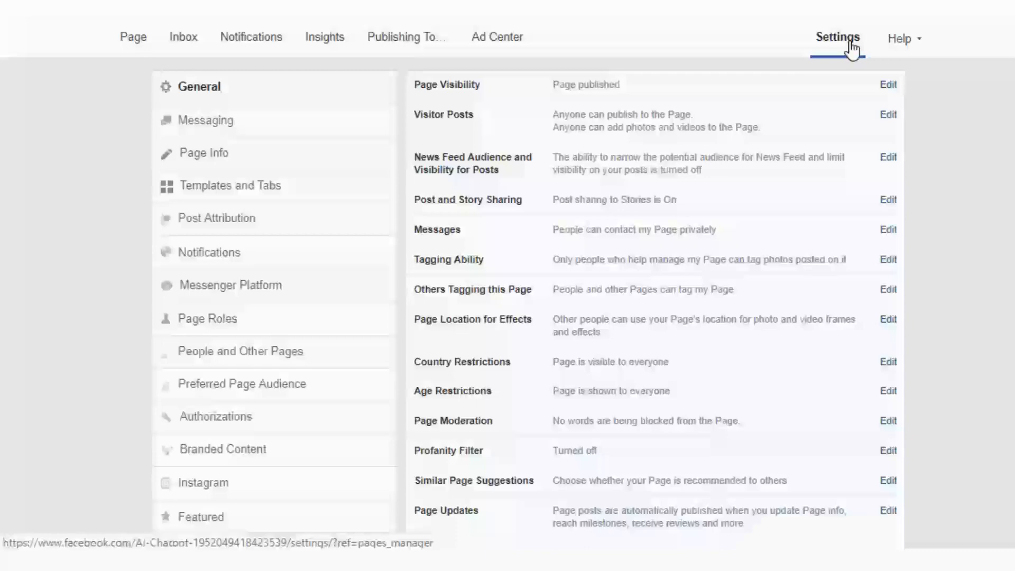
left_click(888, 85)
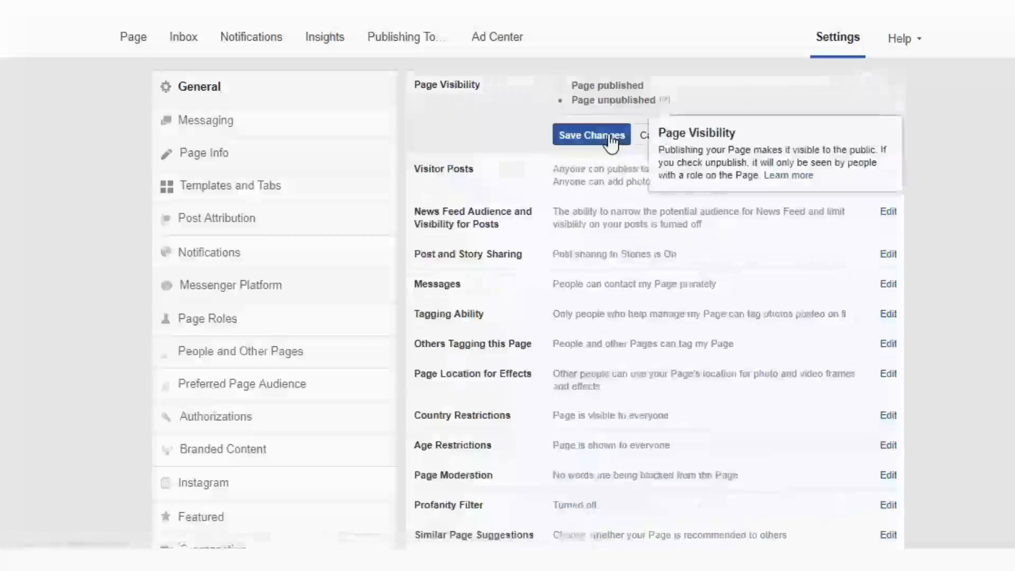
left_click(592, 135)
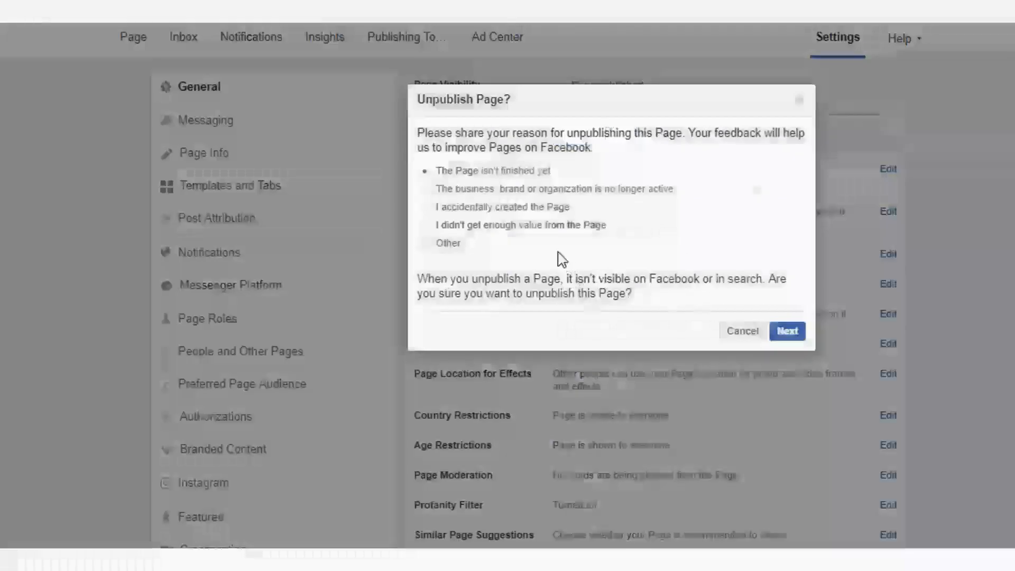
Step: Give 'The Page isn't finished yet' as the reason and confirm unpublishing
left_click(448, 243)
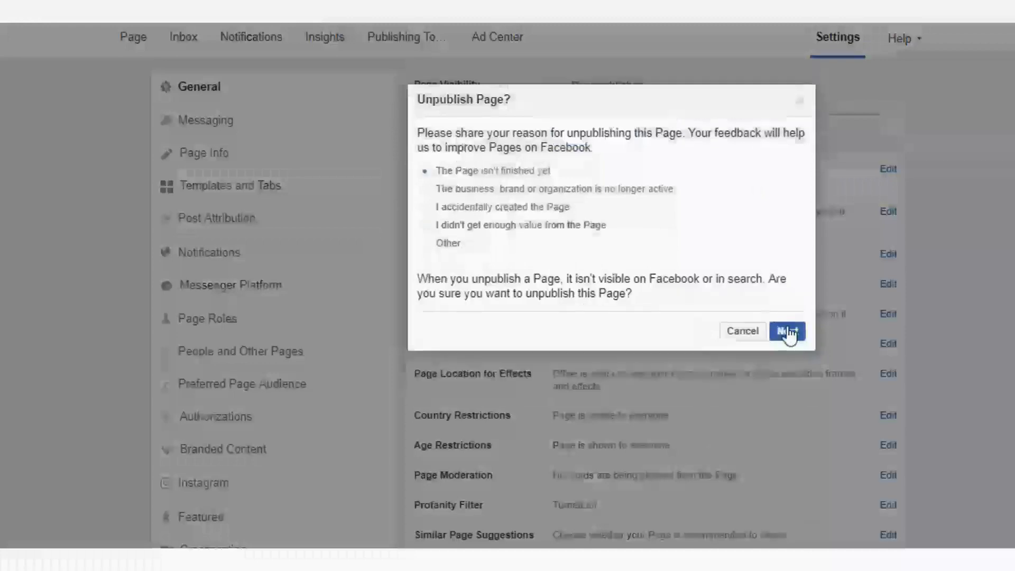
left_click(786, 331)
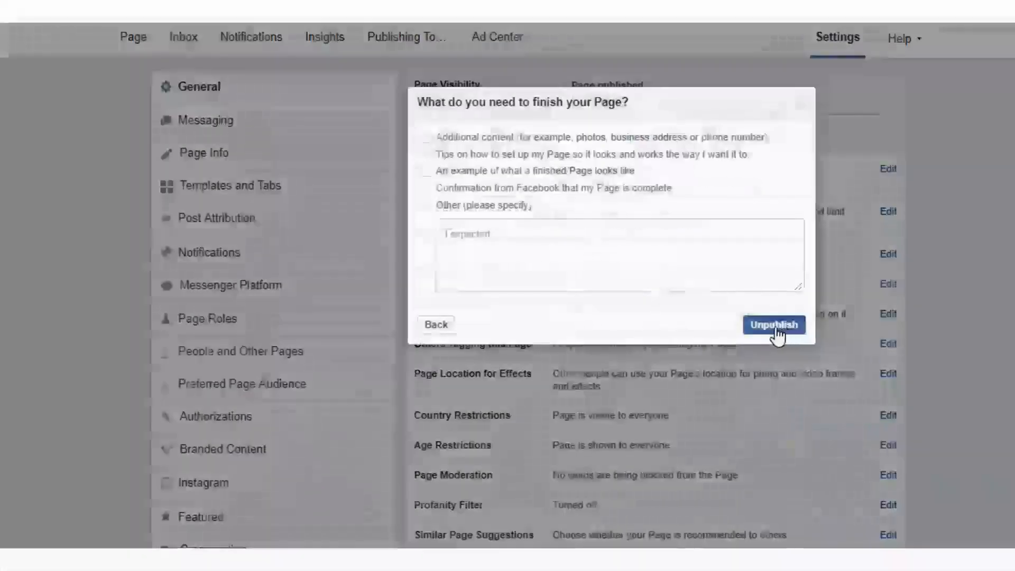
left_click(773, 325)
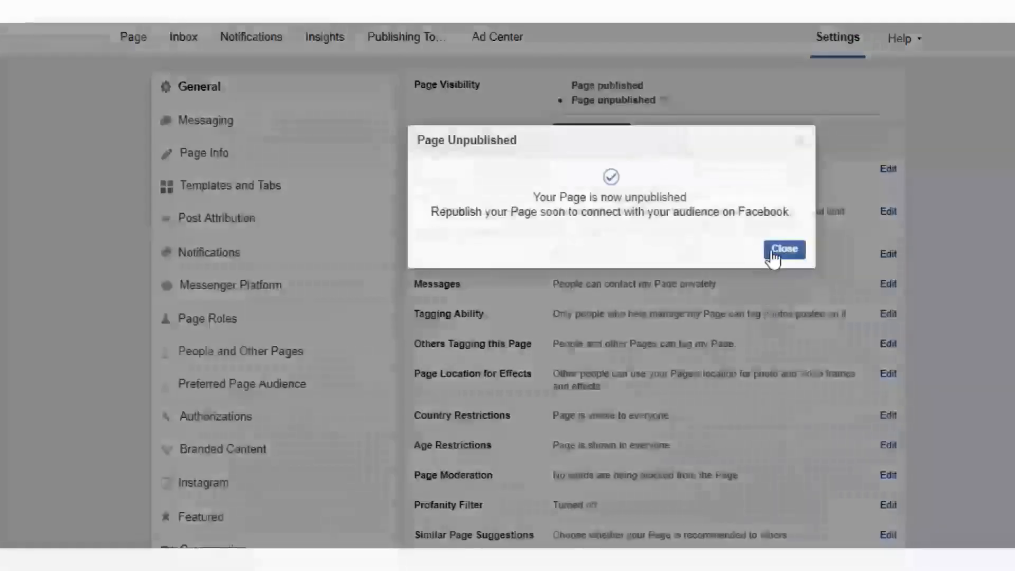
left_click(783, 248)
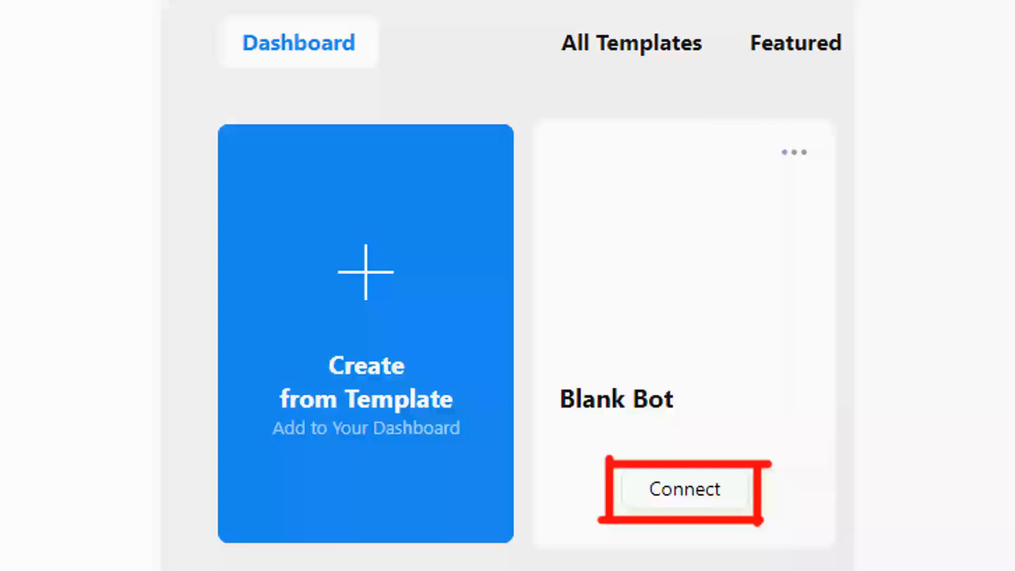
Step: Connect the Blank Bot card from the dashboard to open its editor
left_click(685, 490)
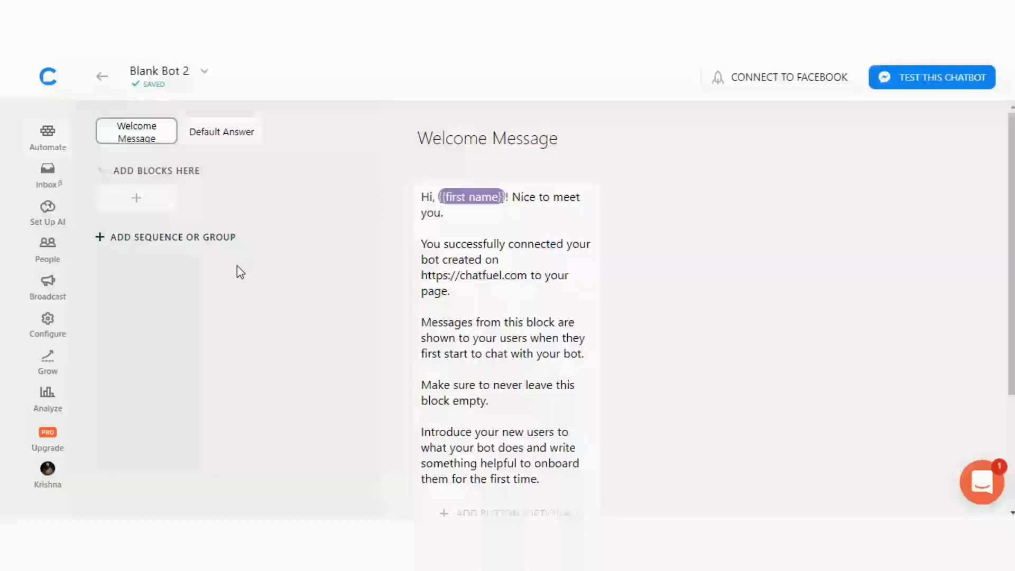
mouse_move(264, 291)
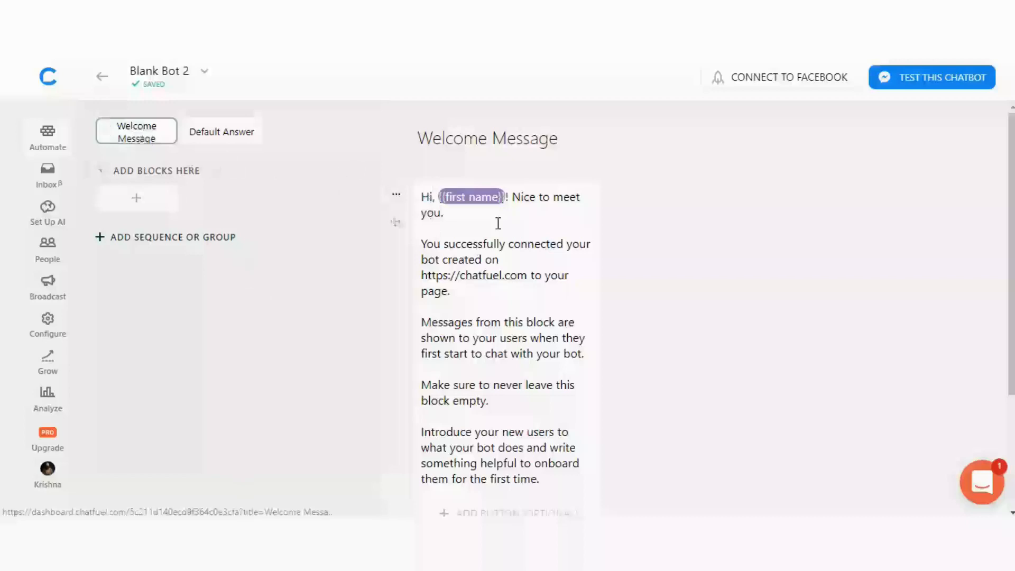
Step: Append 'This chatbot is created at bestengineeringprojects.com' to the Welcome Message text card
left_click(498, 307)
type("This ch")
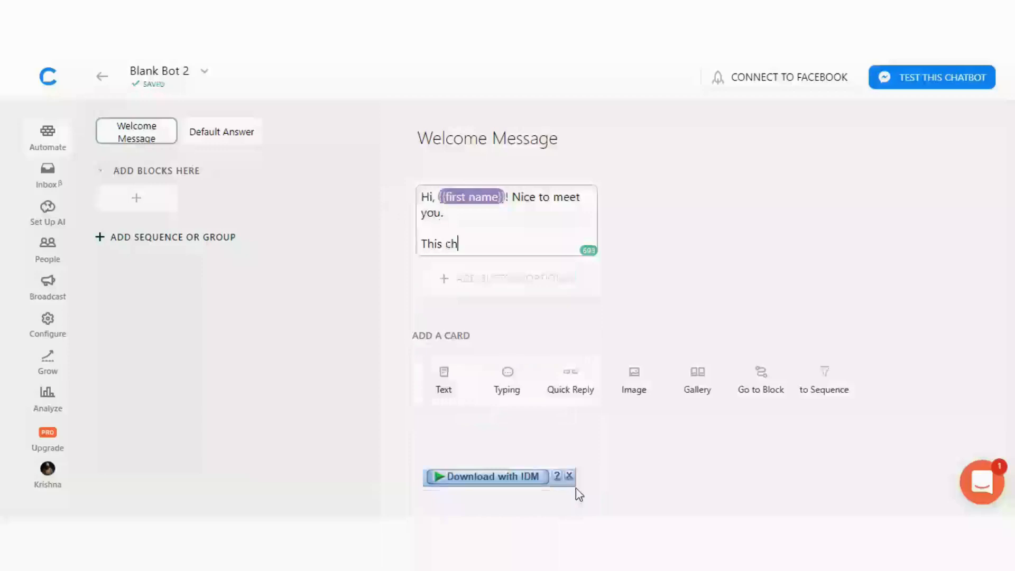
type("atbot is")
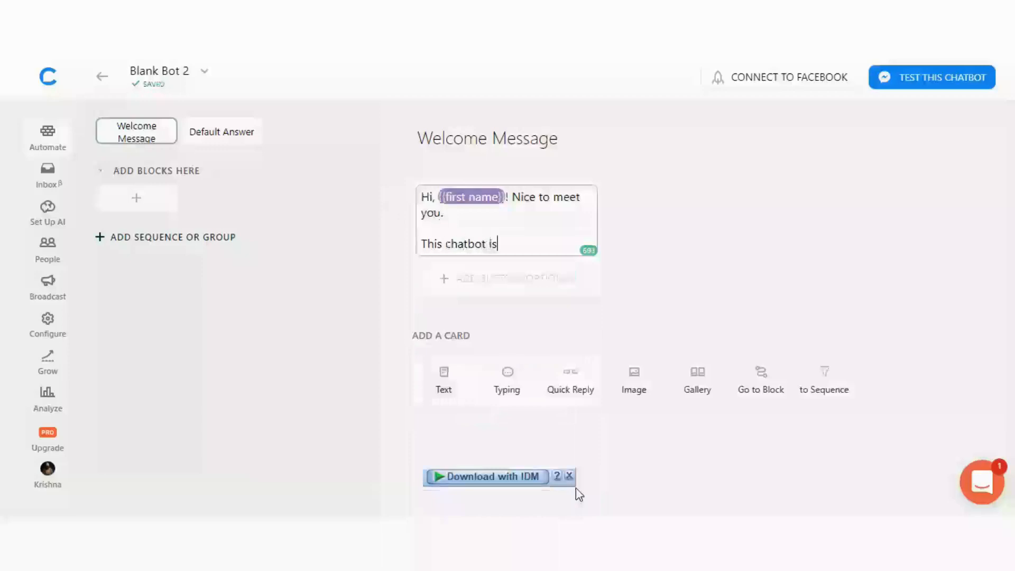
type("created at bestengineeringproje")
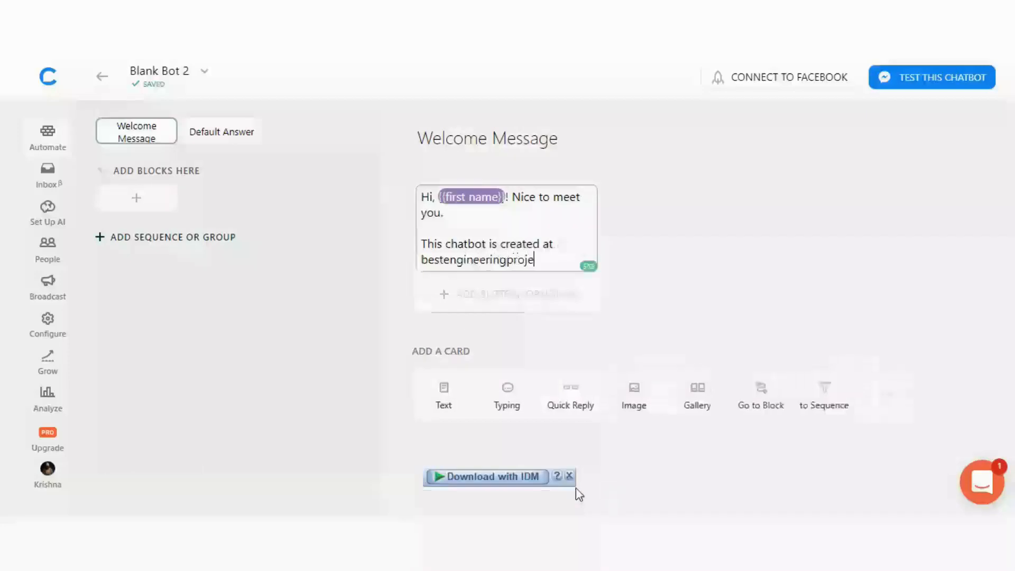
type("cts.com")
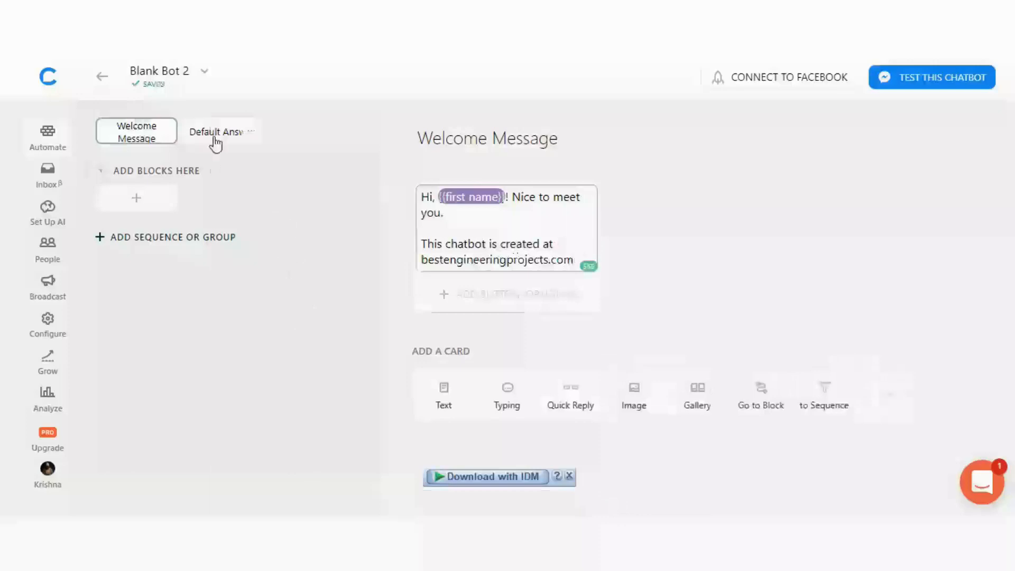
Step: Set the Default Answer text to 'You had enter the worng key to turn on and off your electrical appliance'
left_click(216, 131)
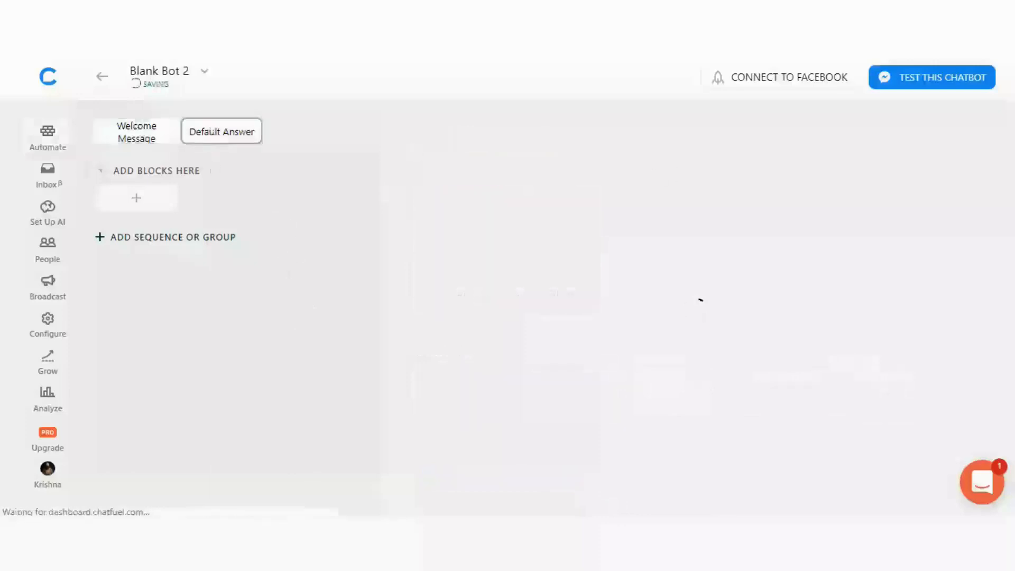
left_click(137, 131)
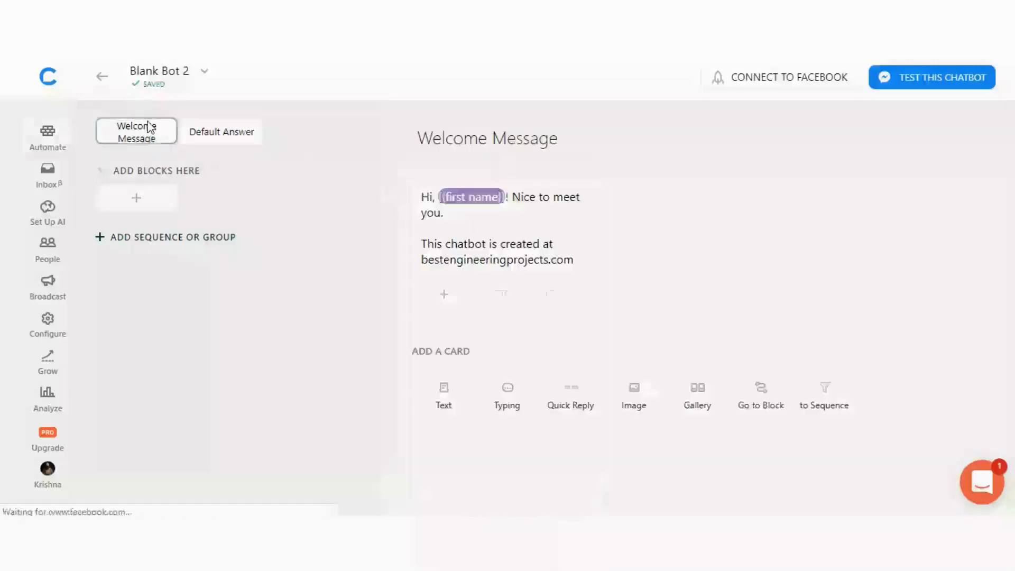
left_click(221, 132)
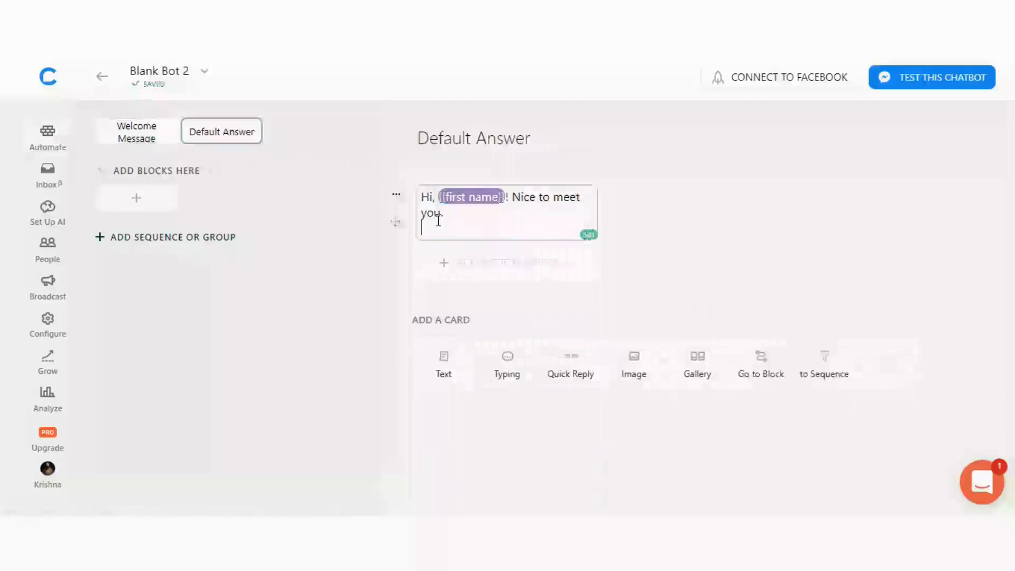
type("You had")
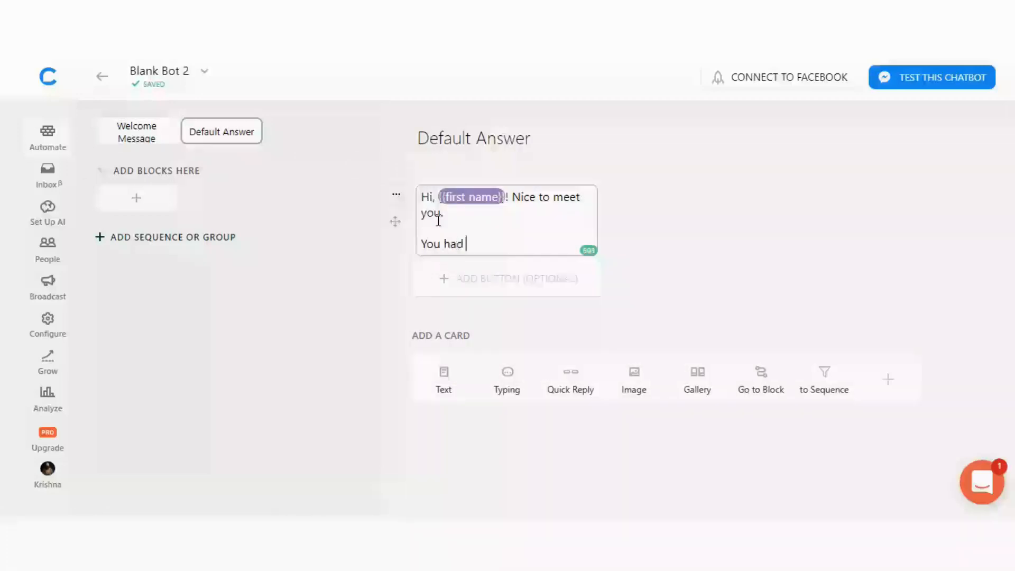
type("enter the worng key")
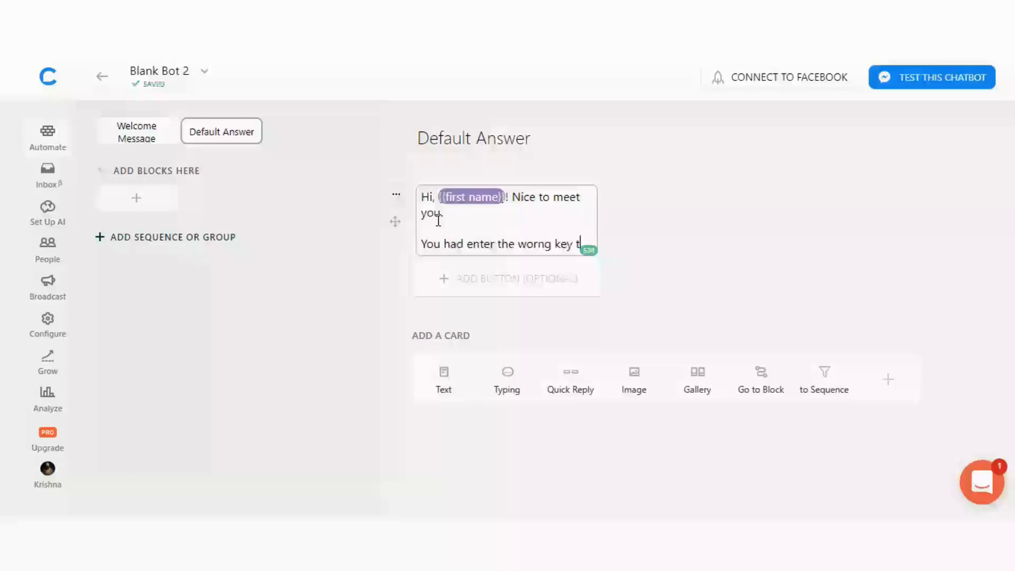
type("to turn on and odd")
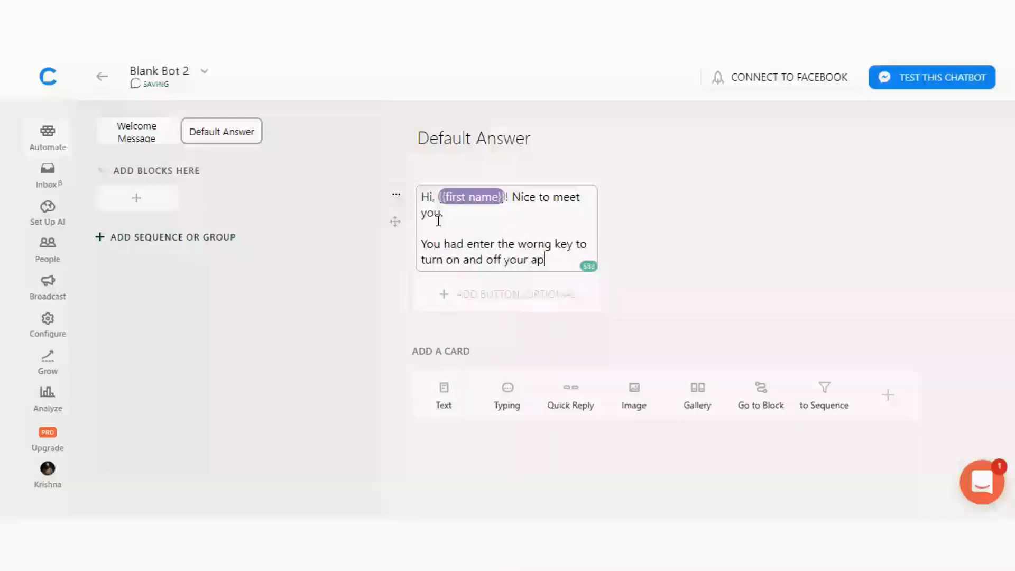
type("e")
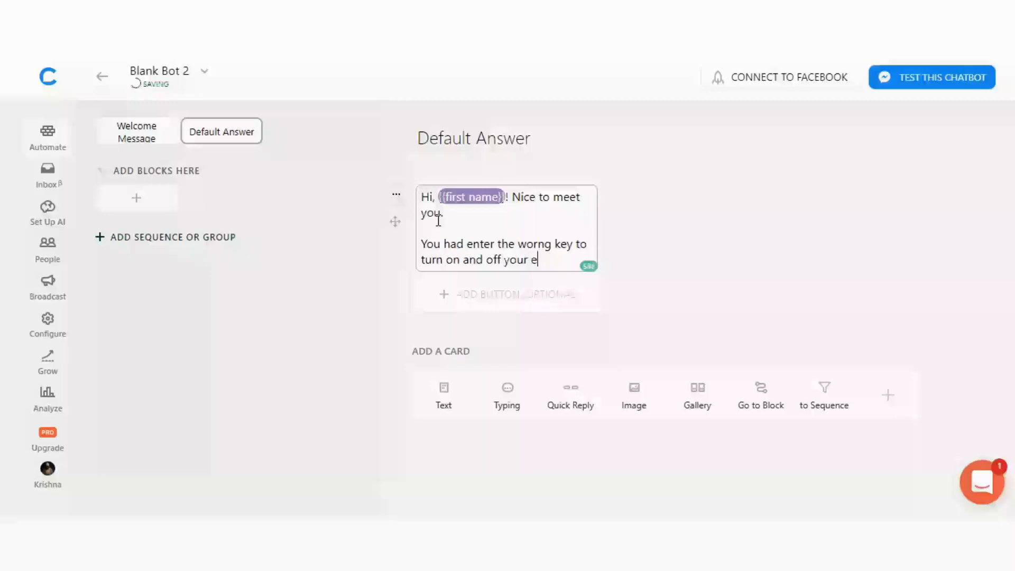
type("lectrical appliance")
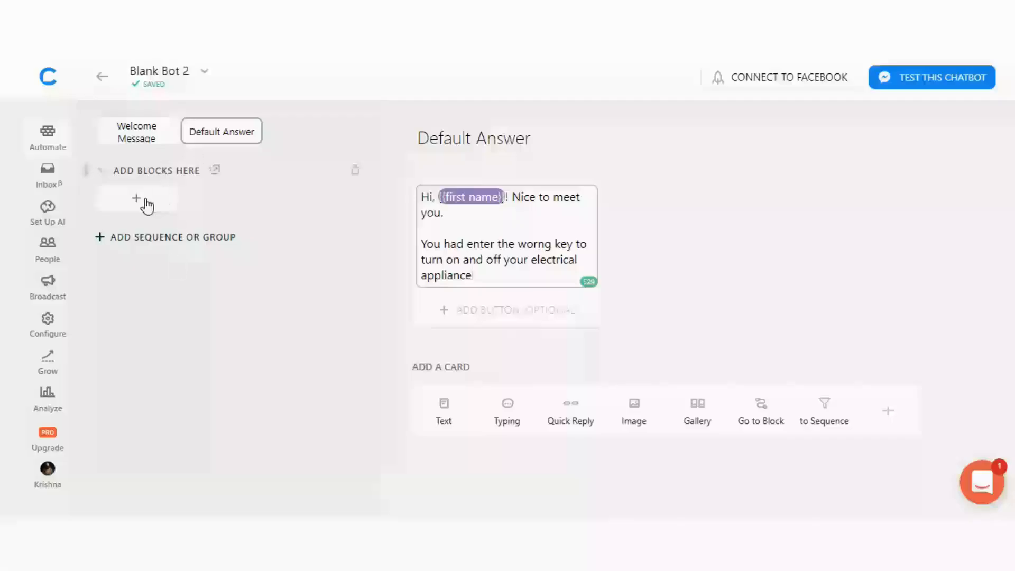
Step: Add an 'Appliance ON' block with text 'Hi, {{first name}}! Your appliance is ON'
left_click(135, 197)
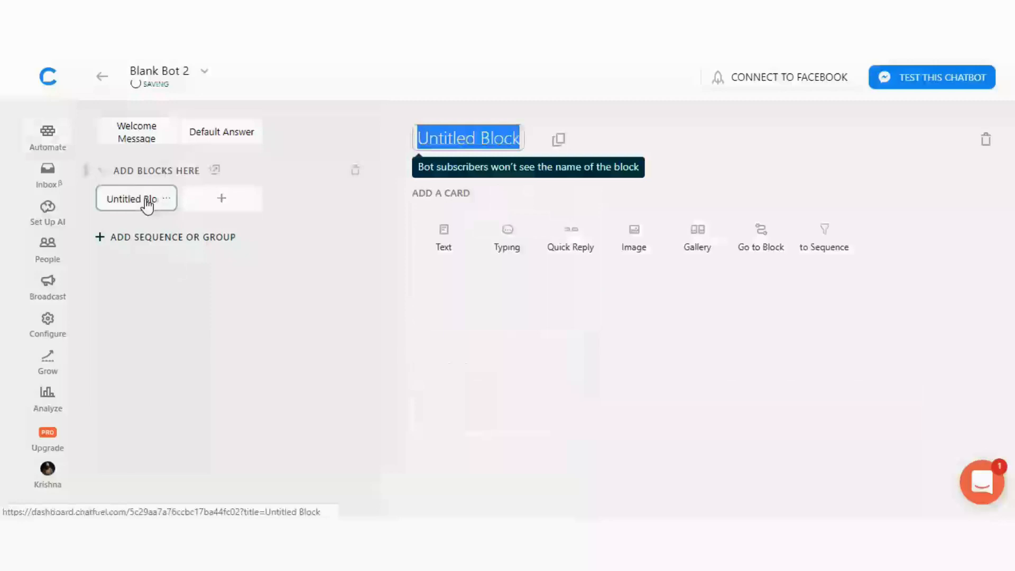
type("Appliance ON")
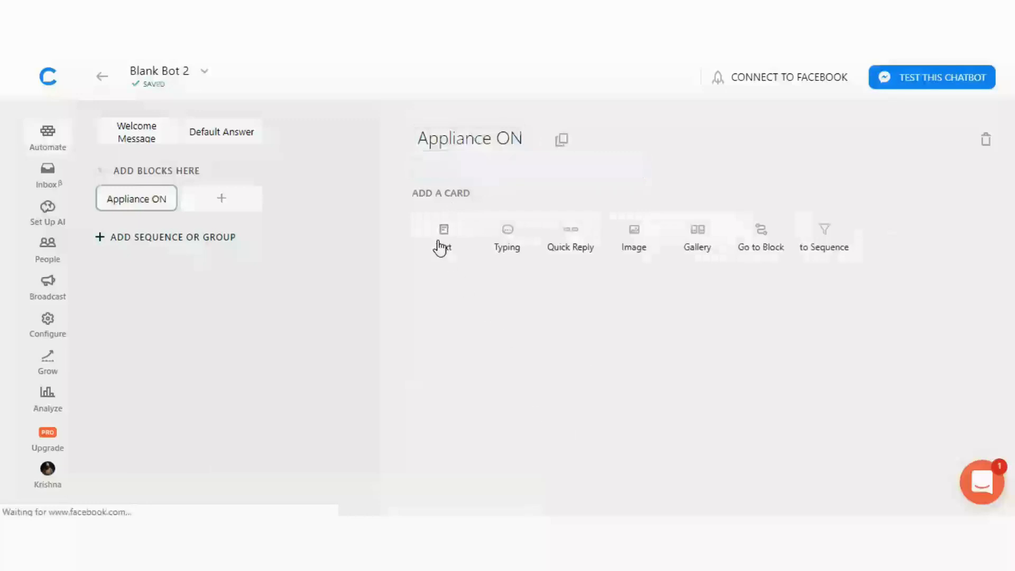
left_click(443, 236)
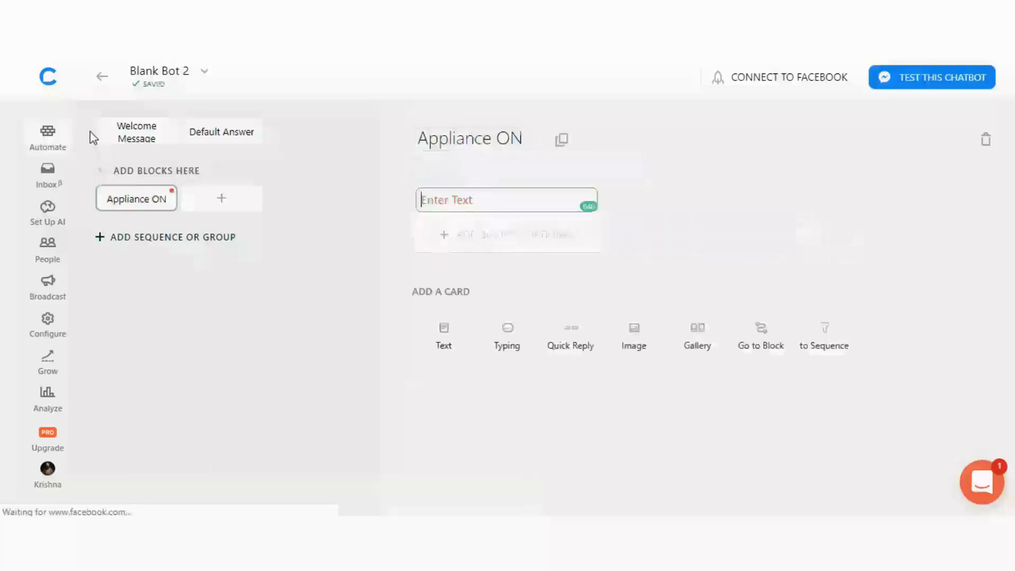
left_click(136, 132)
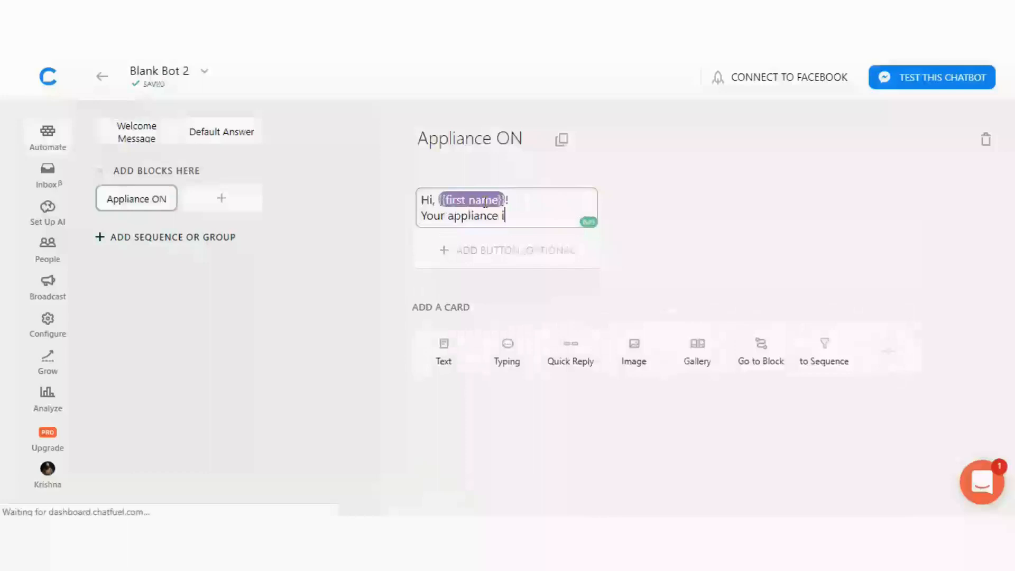
type("s")
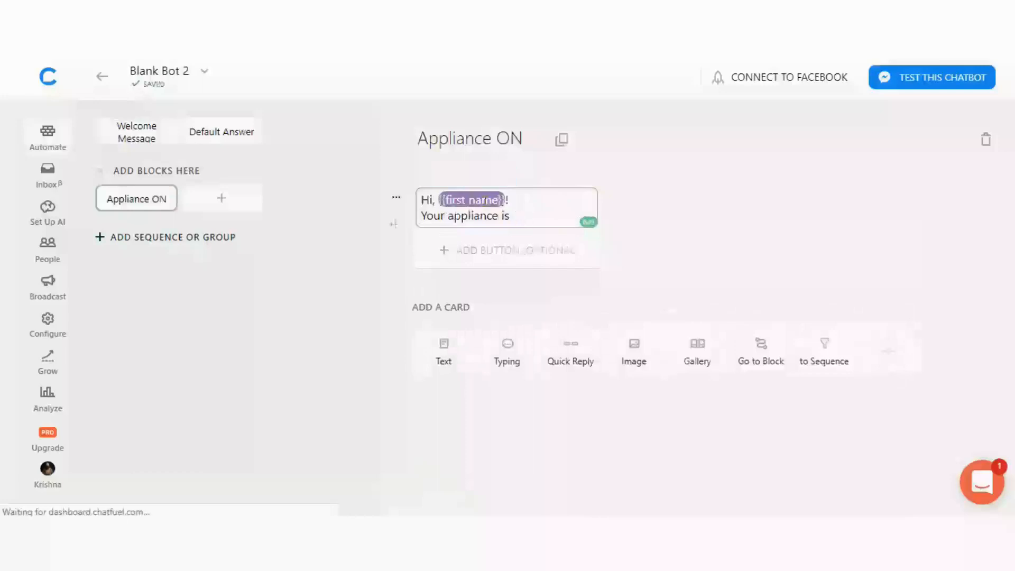
type("ON")
type("Appliance O")
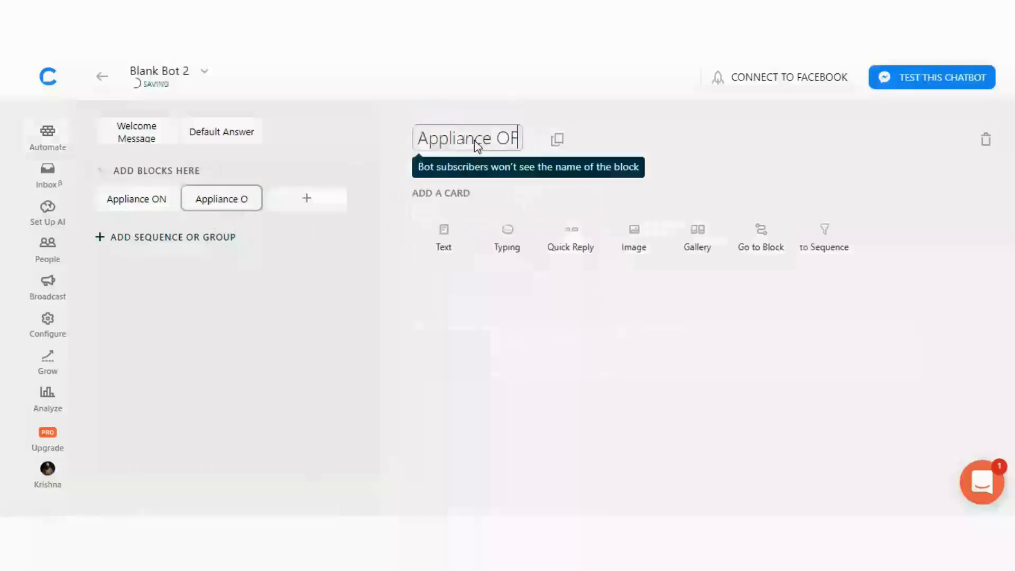
Step: Name the block 'Appliance OFF' and add text 'Hi, {{first name}}! Your appliance i…'
type("F")
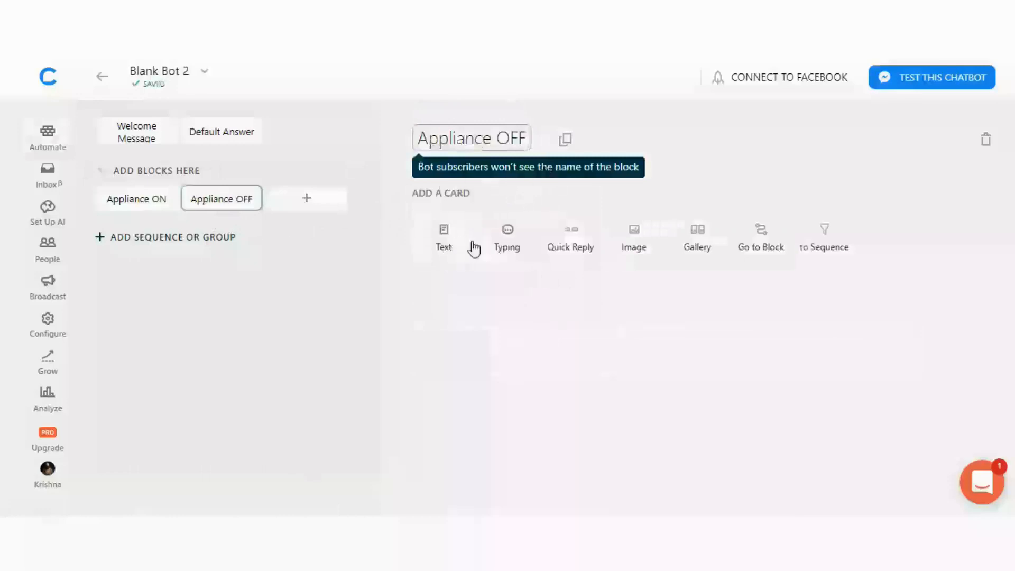
left_click(443, 237)
type("Hi, {{first name}}!")
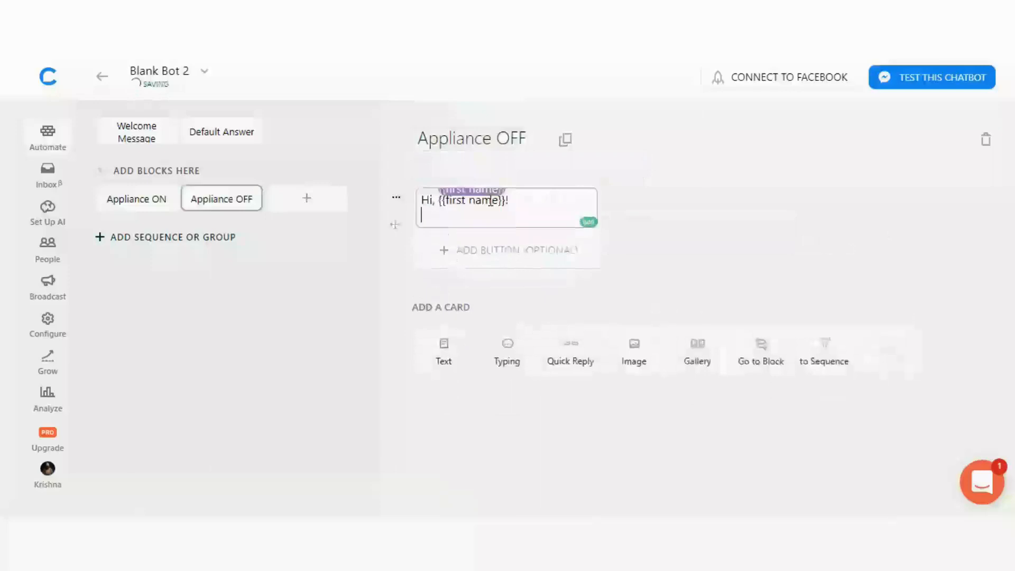
type("Your appliance i")
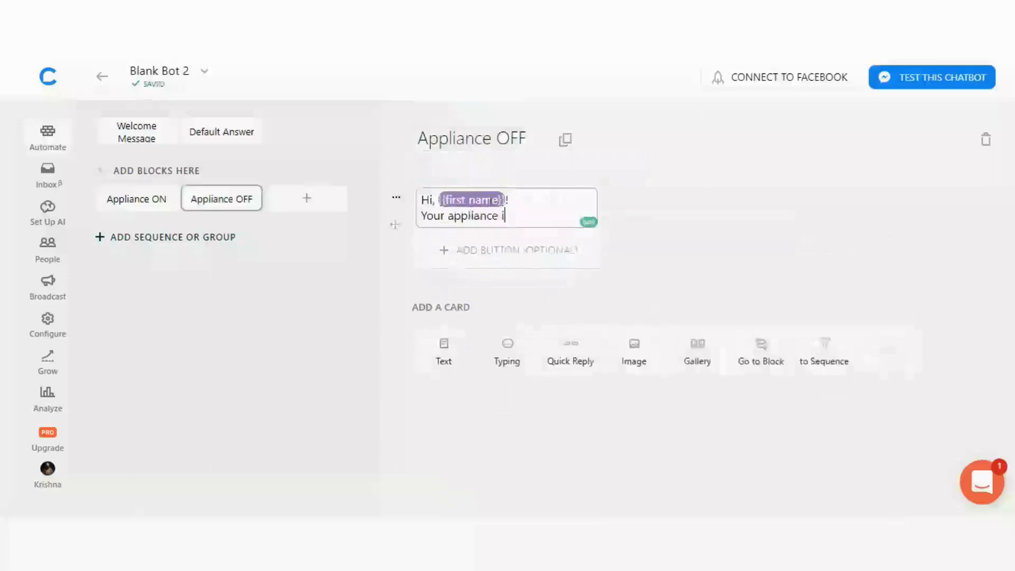
left_click(47, 209)
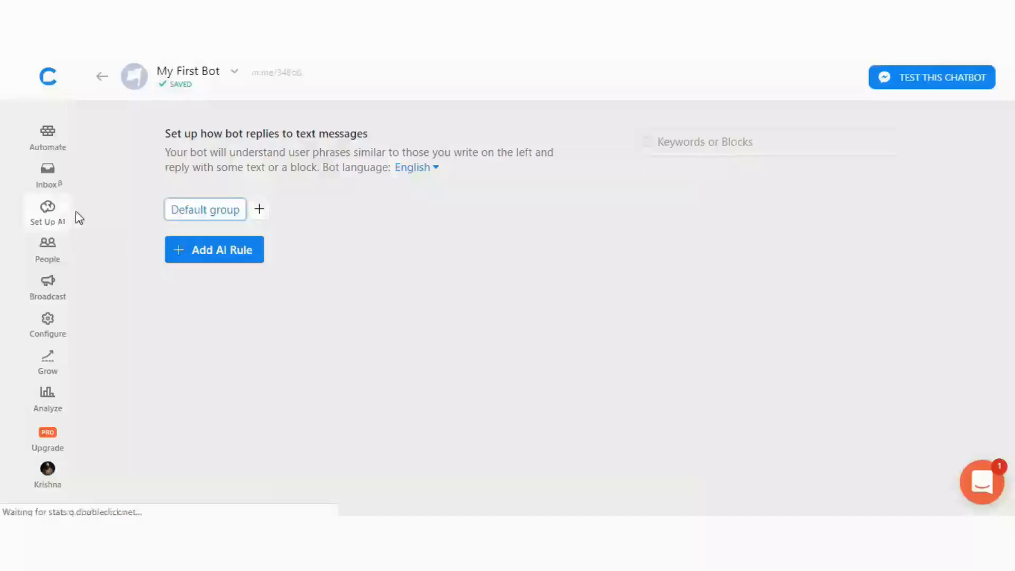
Step: Add an AI rule with phrases like 'turn off light', 'light of', 'appliance off'
left_click(214, 249)
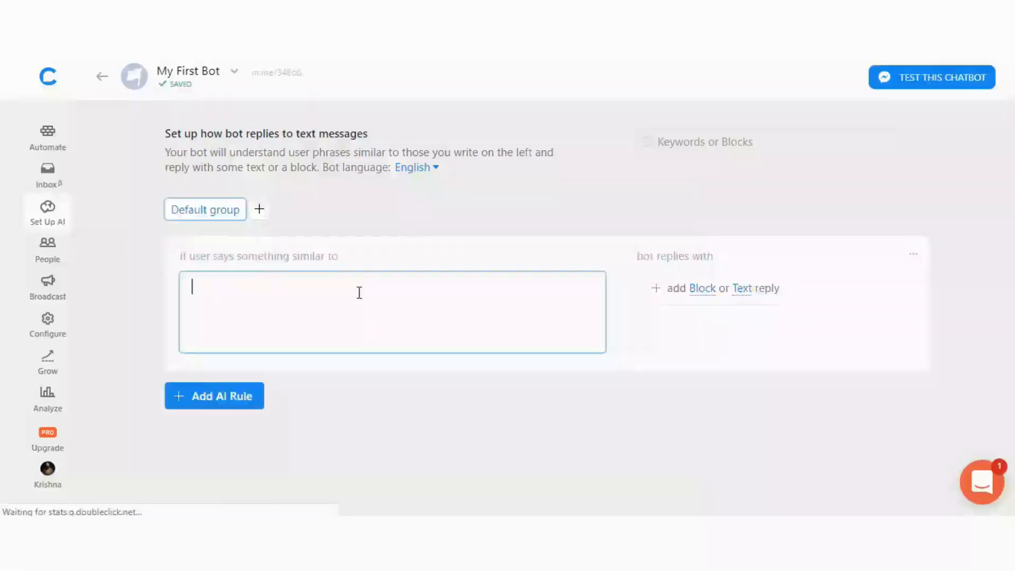
type("turn")
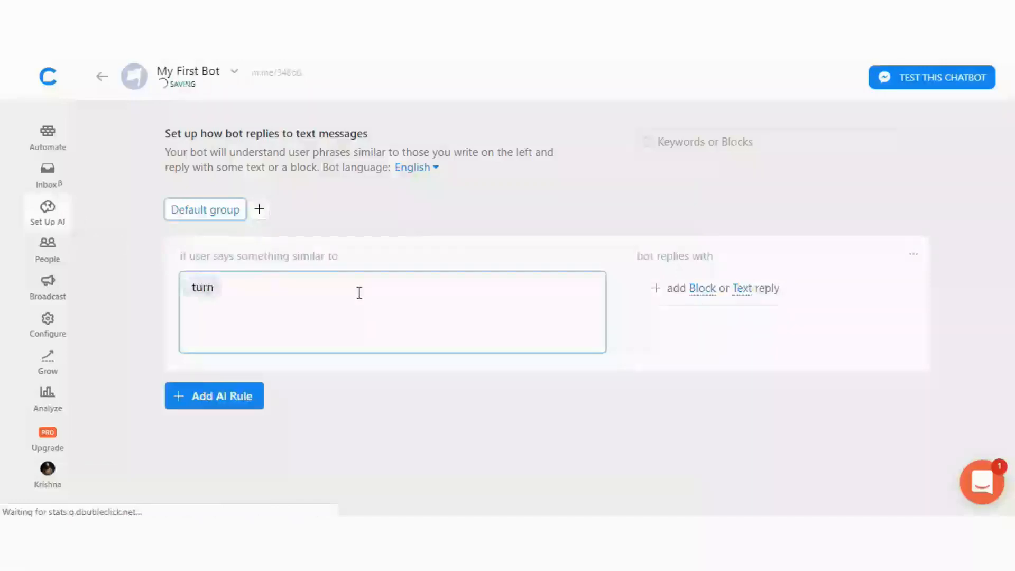
type("off light")
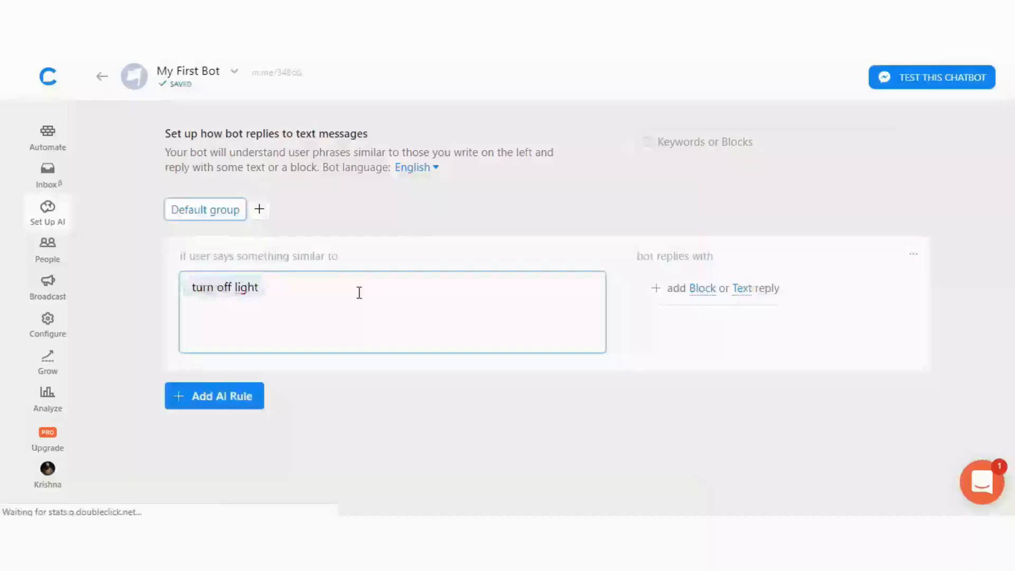
type("light of")
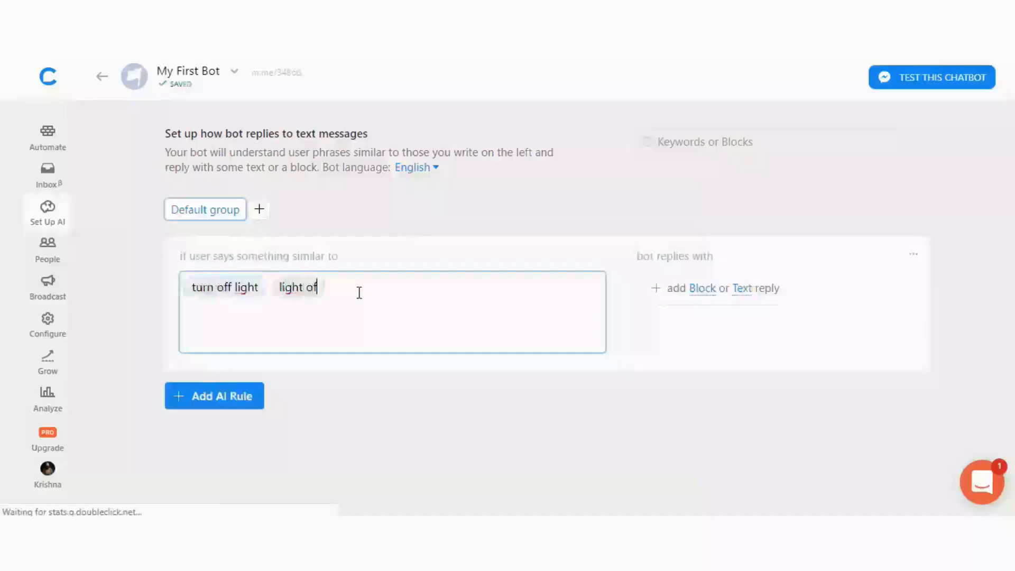
type("appliance off switch off")
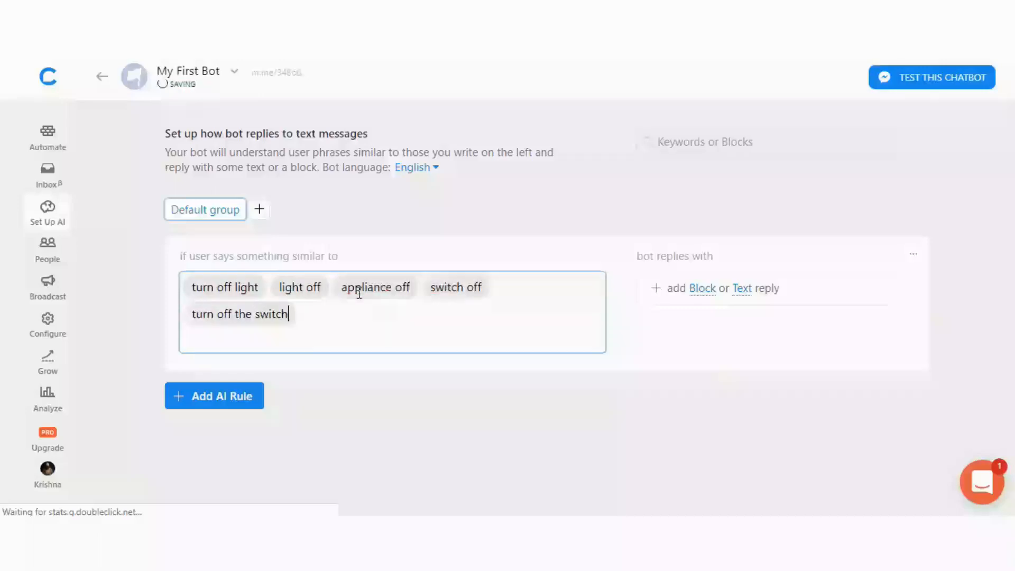
type("turn off the light")
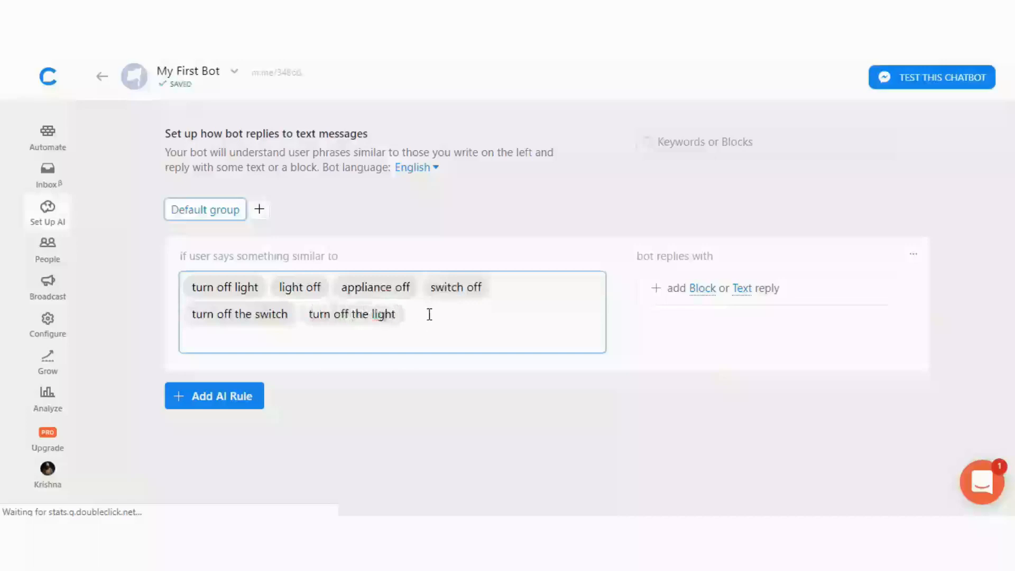
Step: Set the rule's reply to the Appliance OFF block
left_click(702, 288)
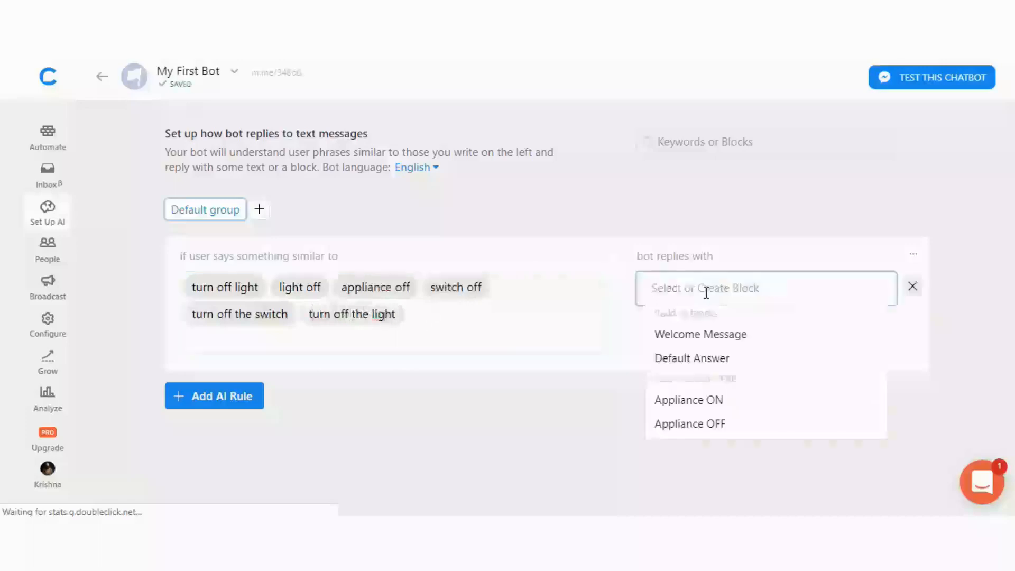
left_click(690, 423)
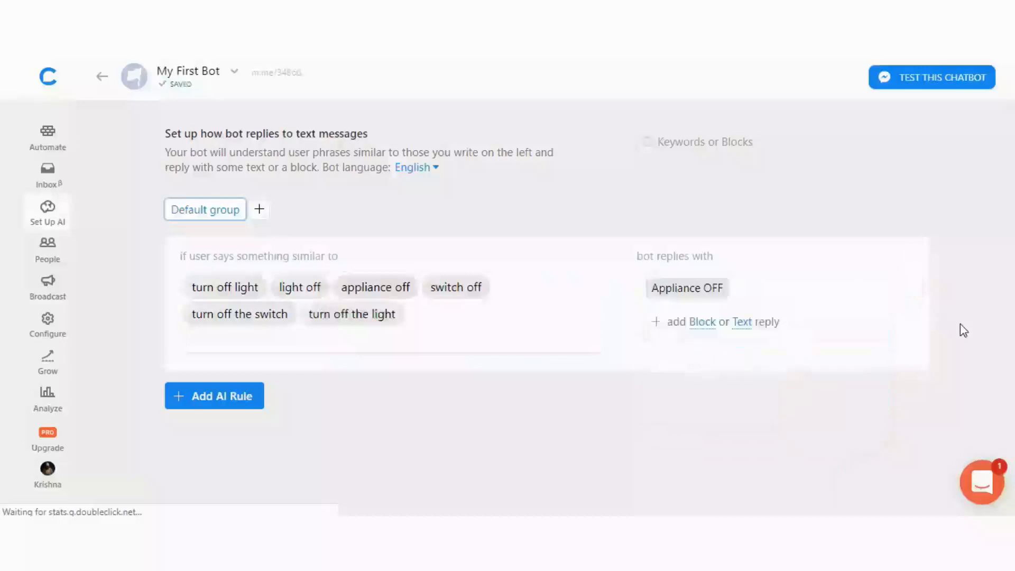
Step: Add a second AI rule with phrases like 'turn on', 'light on', 'appliance on'
left_click(214, 396)
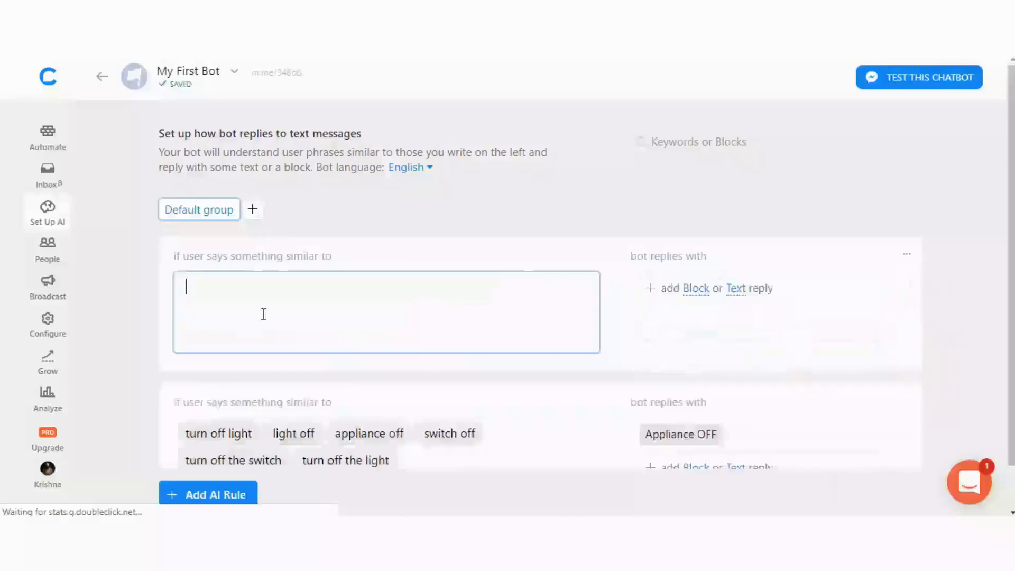
type("turn on")
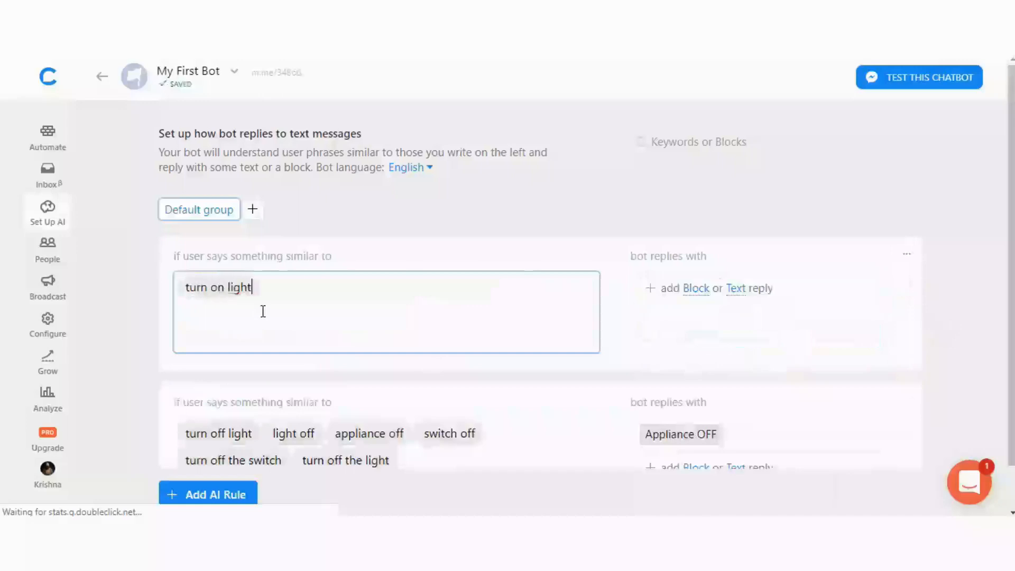
type("light on")
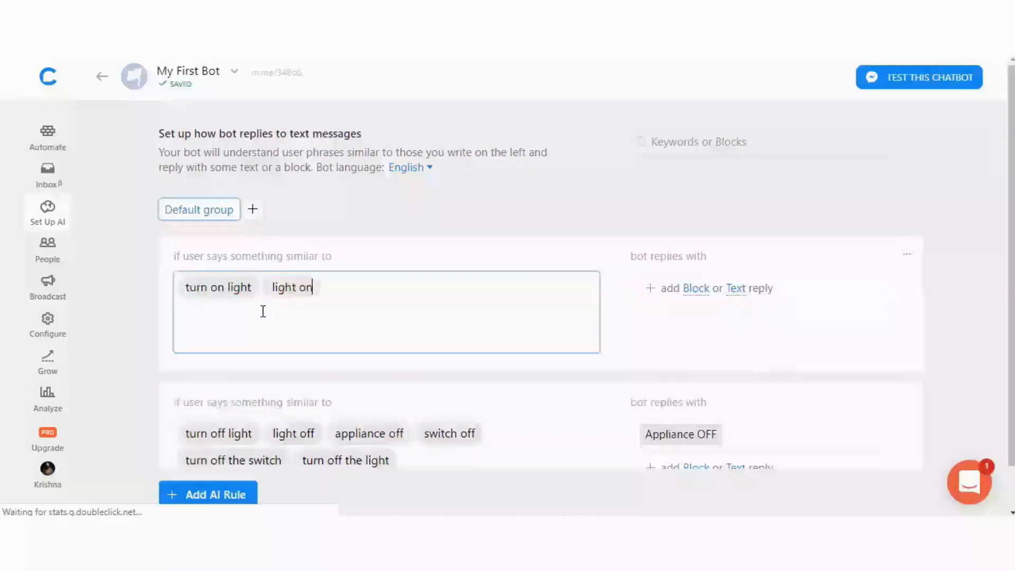
type("appliance on switch on")
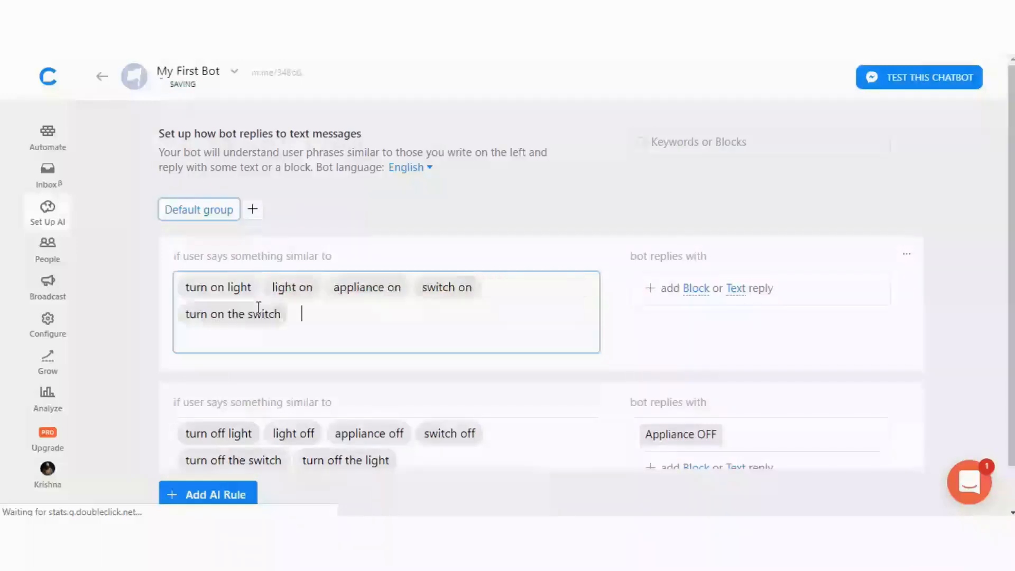
type("turn on the")
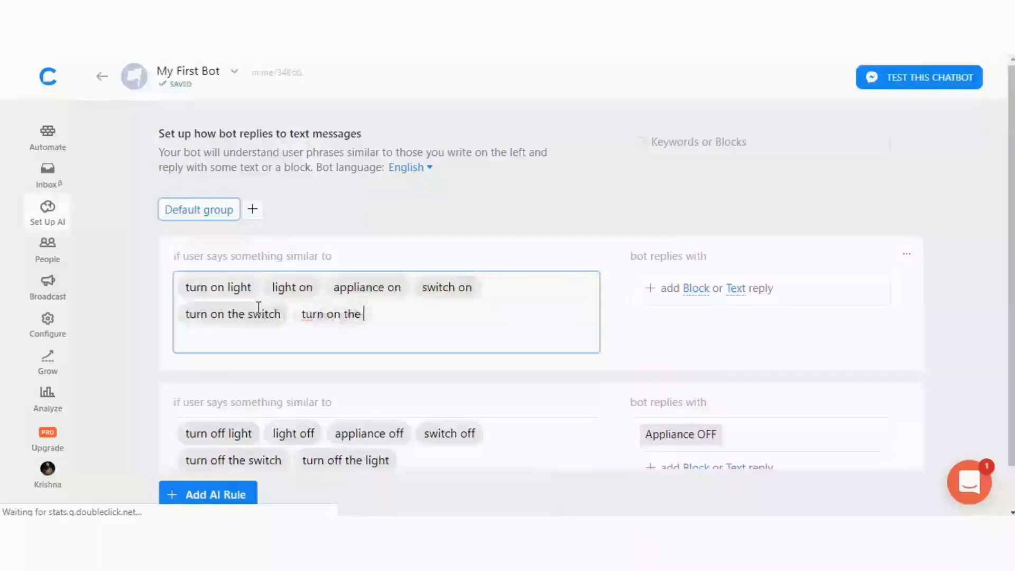
Step: Set this rule's reply to the Appliance ON block
left_click(695, 288)
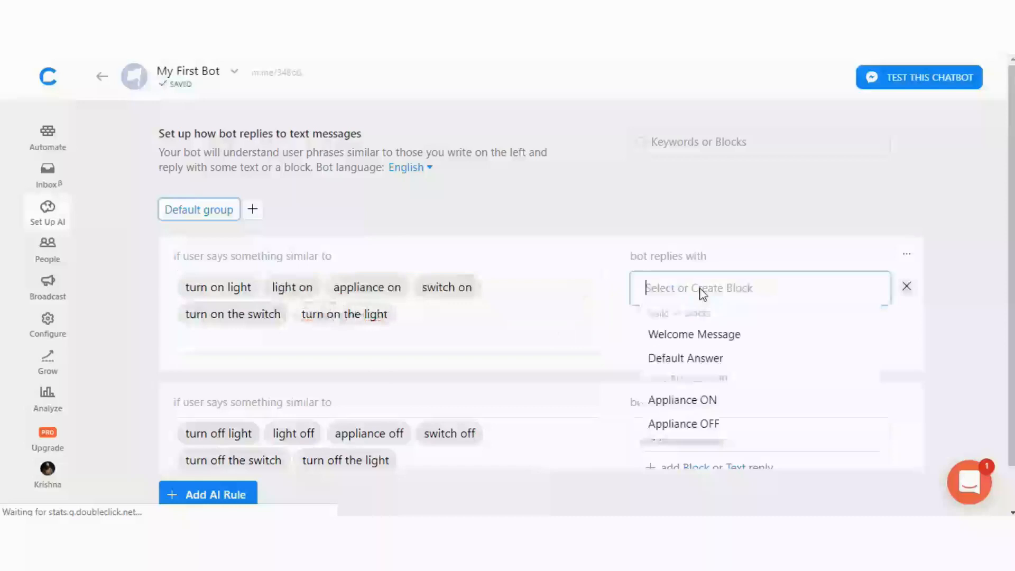
left_click(682, 399)
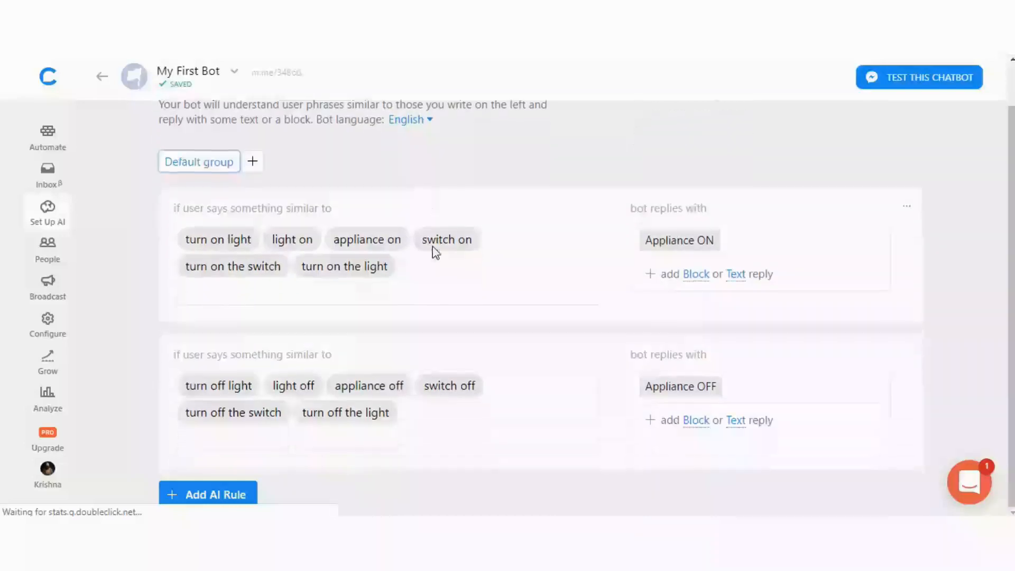
mouse_move(405, 229)
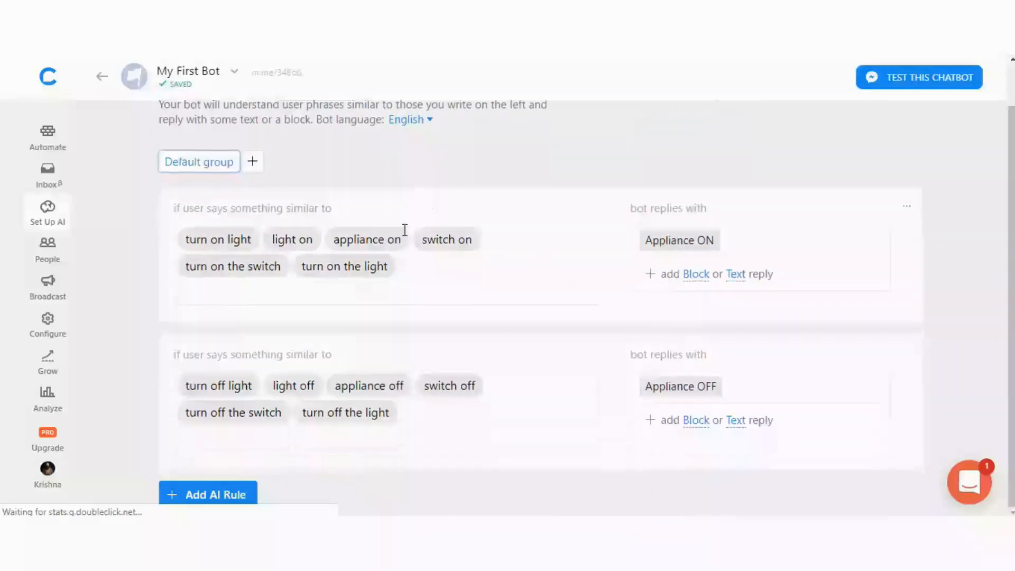
mouse_move(525, 232)
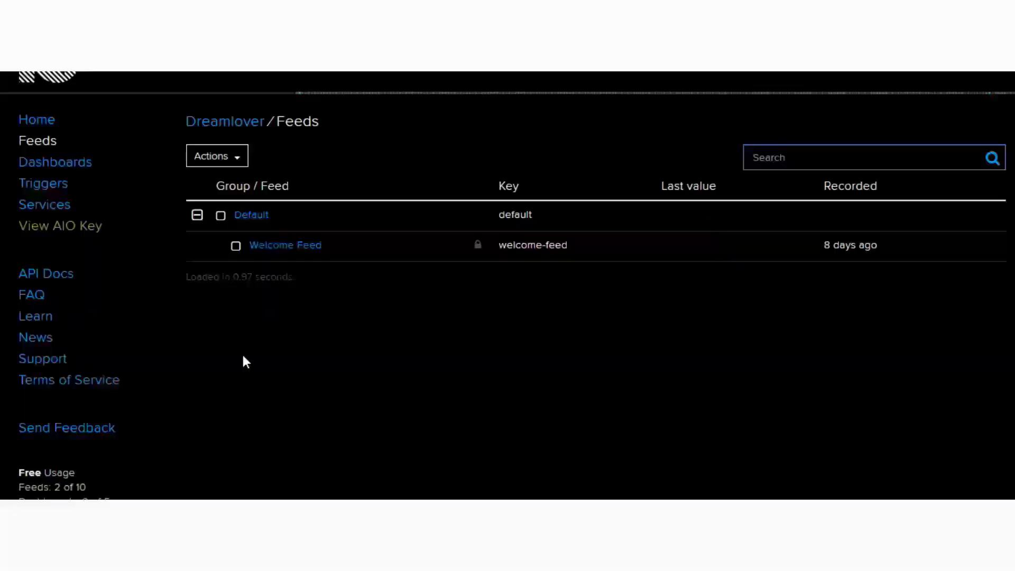
mouse_move(72, 188)
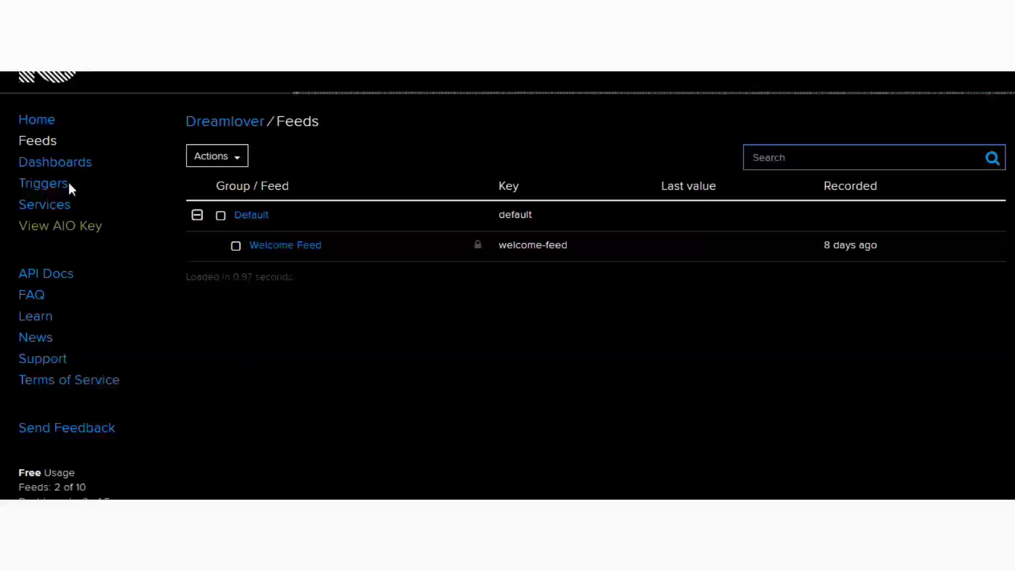
Step: Create a new Adafruit IO feed named OnOff from the Feeds Actions menu
left_click(217, 155)
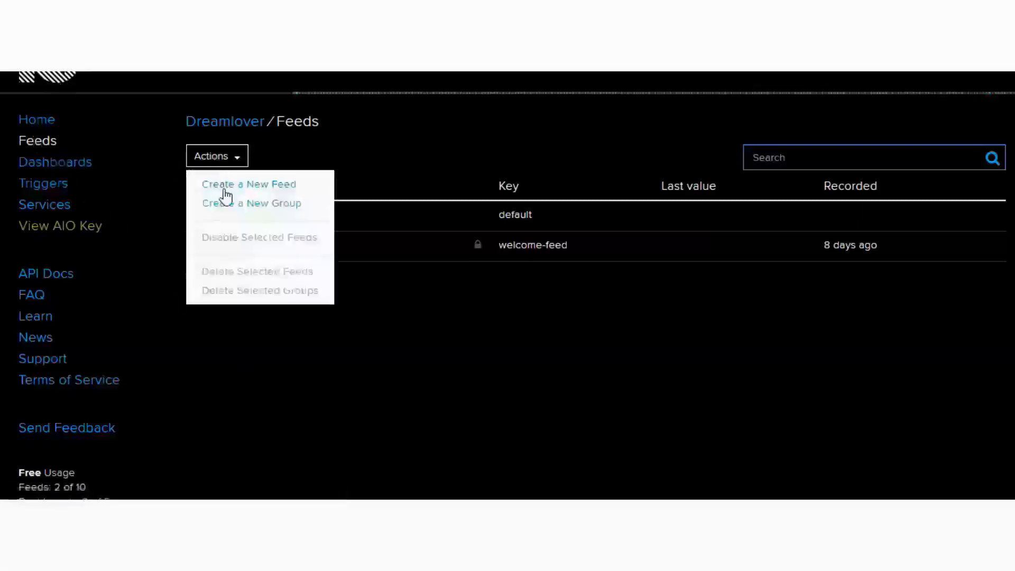
left_click(248, 184)
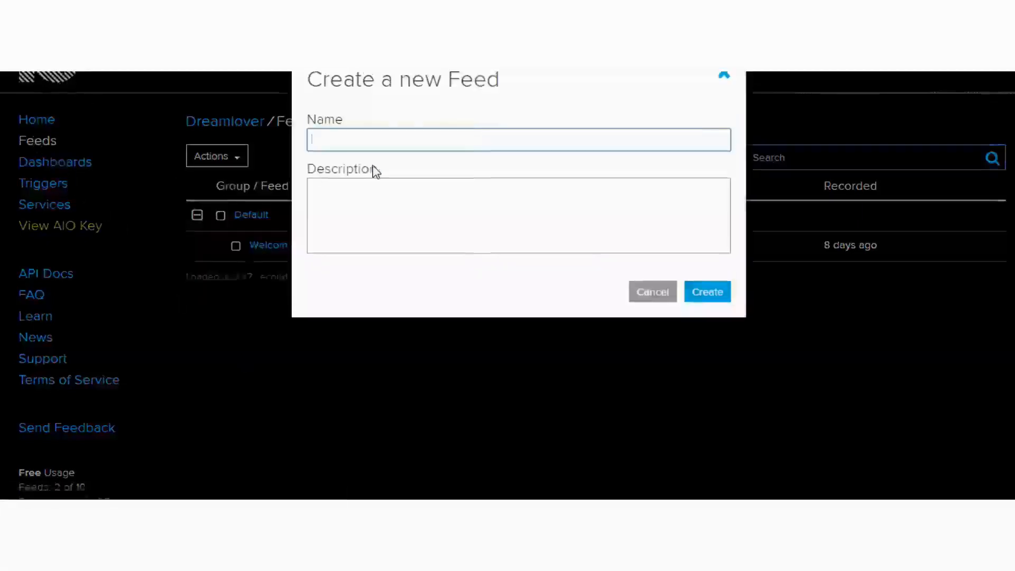
type("OnOff")
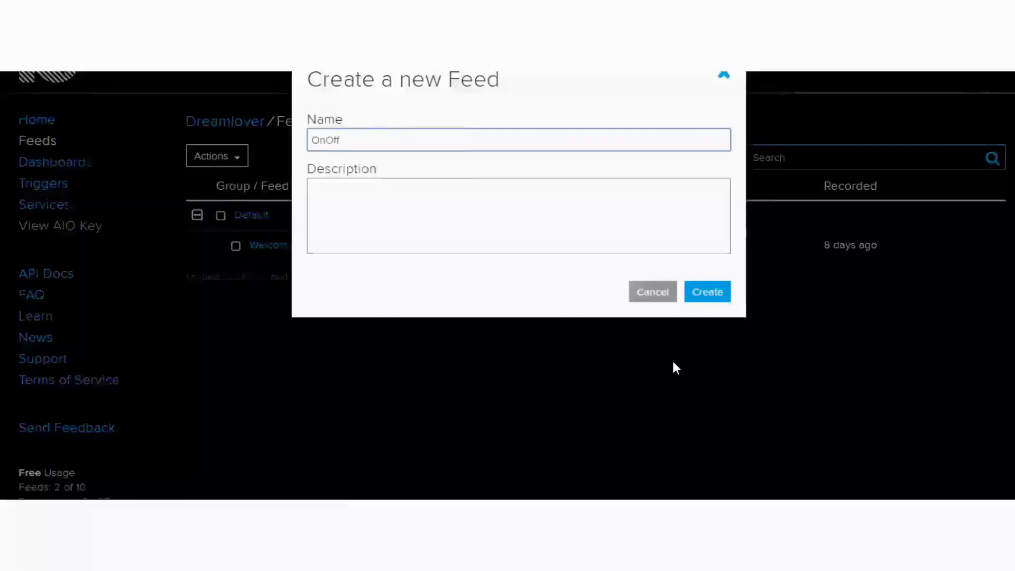
left_click(707, 291)
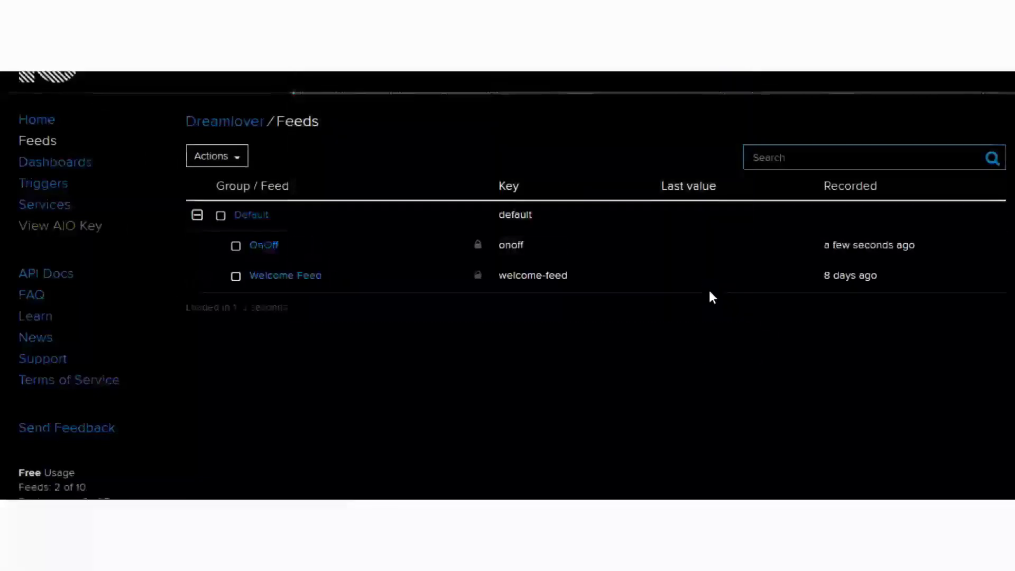
mouse_move(67, 168)
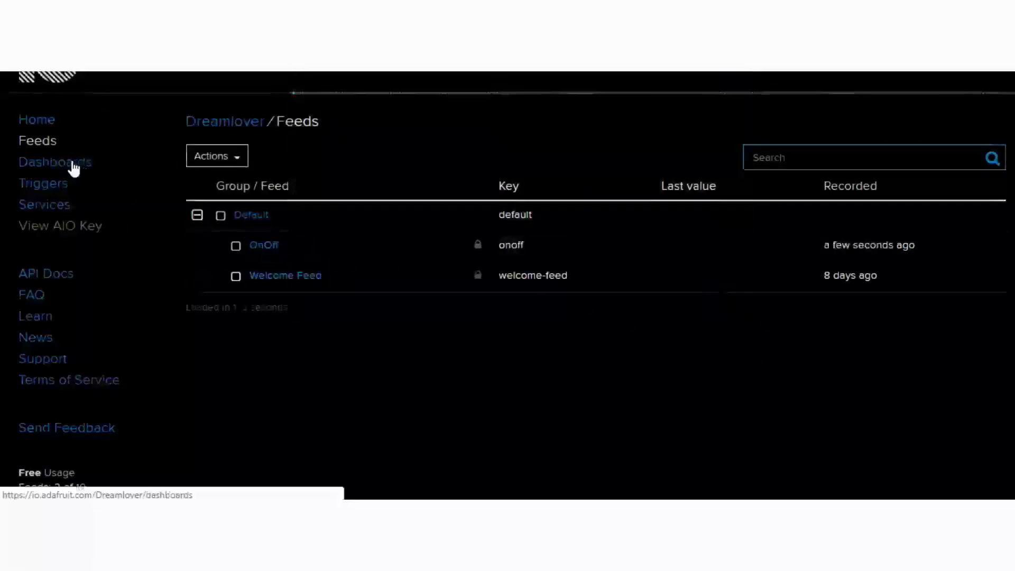
Step: Go to Dashboards, enter the OnOff dashboard and start a new block
left_click(55, 162)
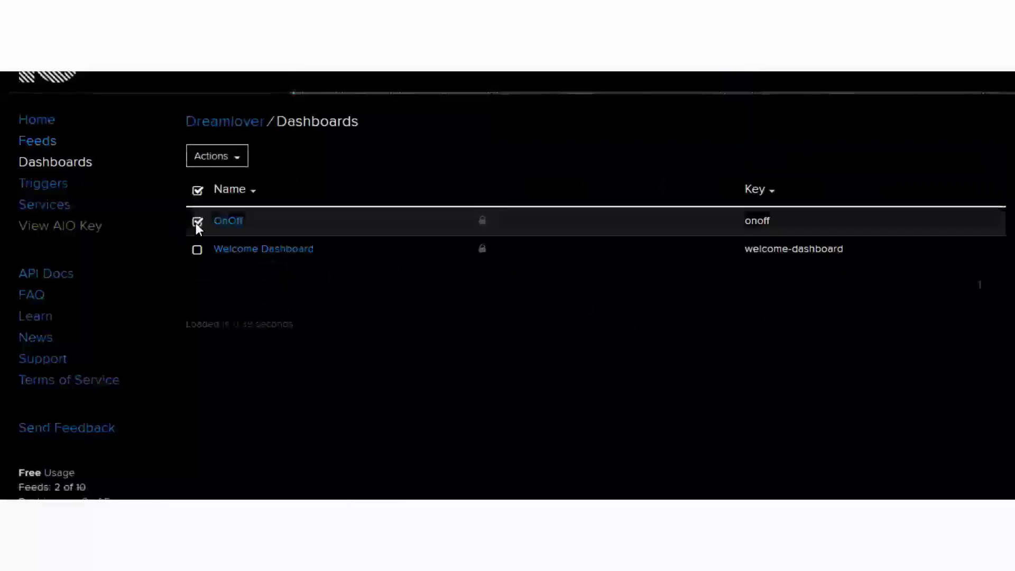
left_click(228, 220)
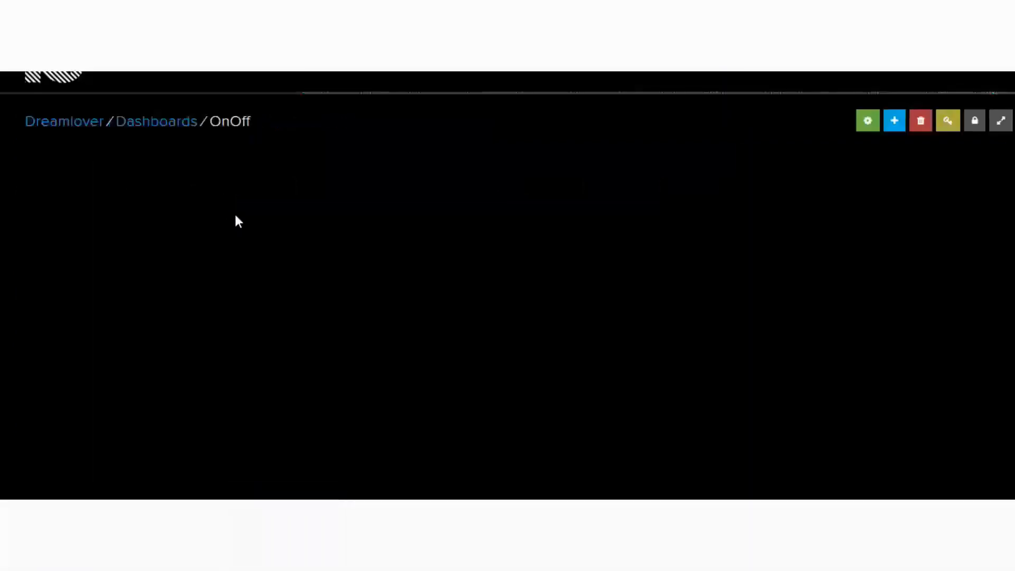
mouse_move(893, 120)
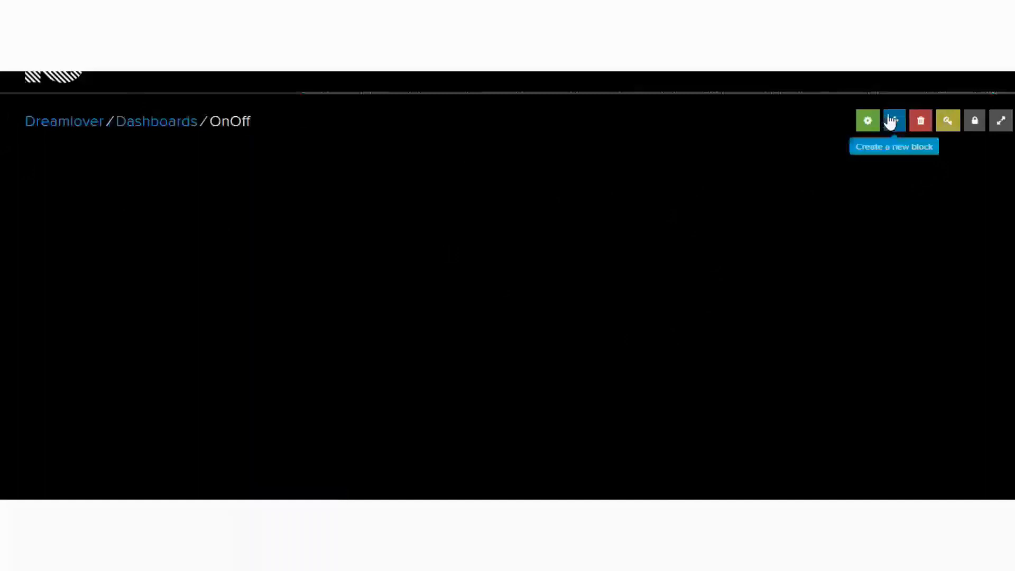
left_click(894, 120)
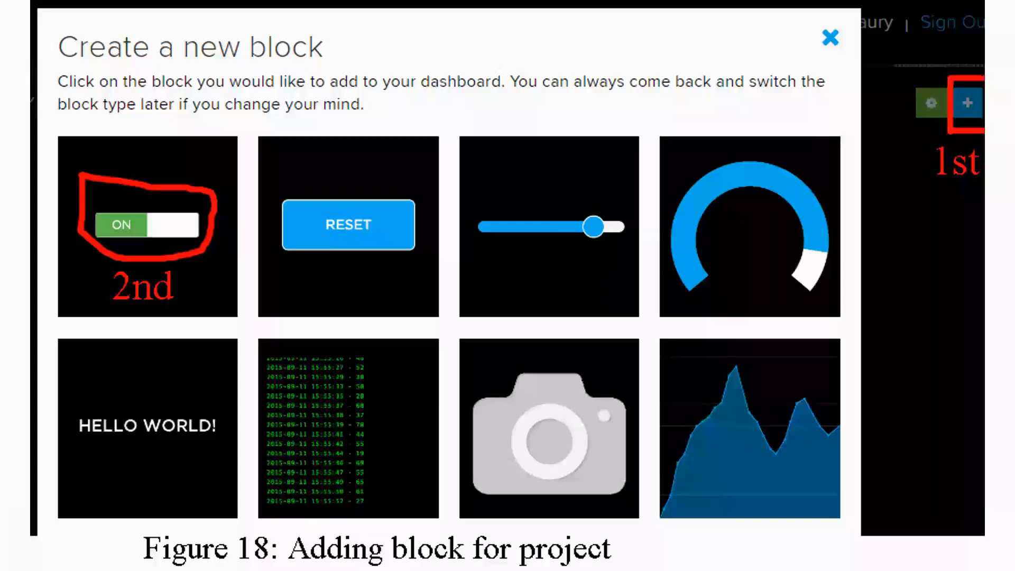
Step: Add a Toggle block titled OnOF with edited button texts to the dashboard
left_click(147, 225)
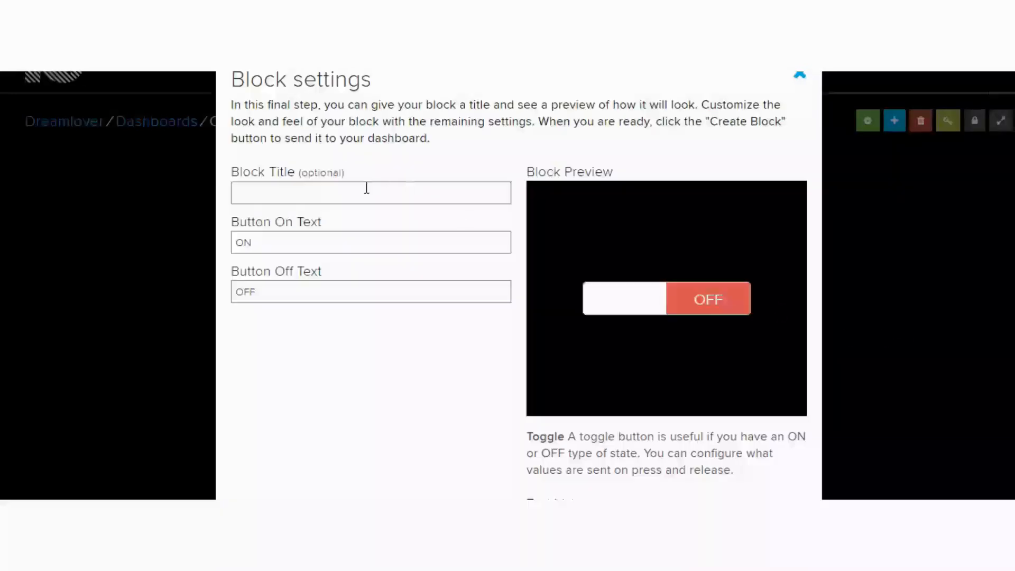
type("OnOF")
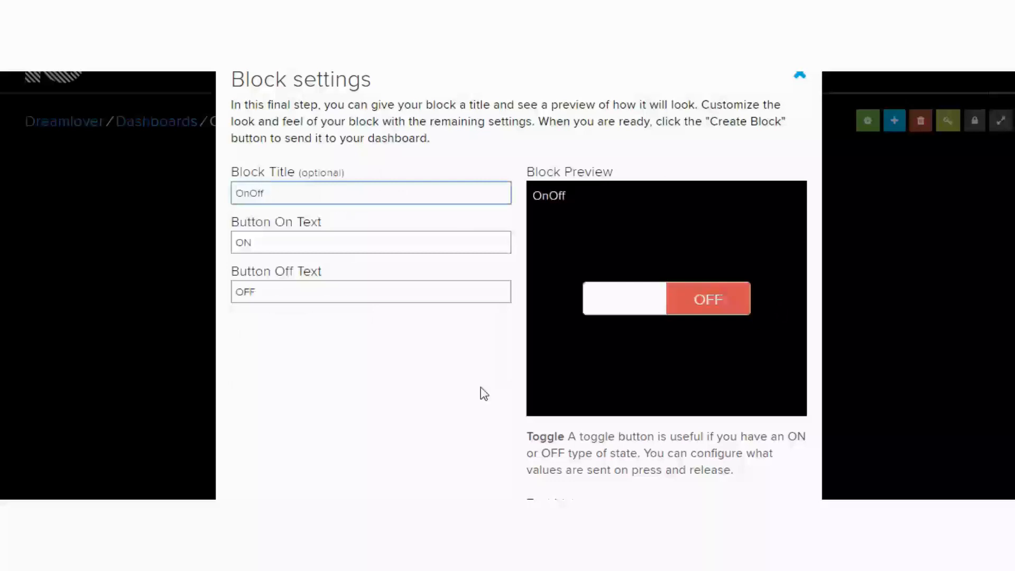
left_click(370, 242)
type("0")
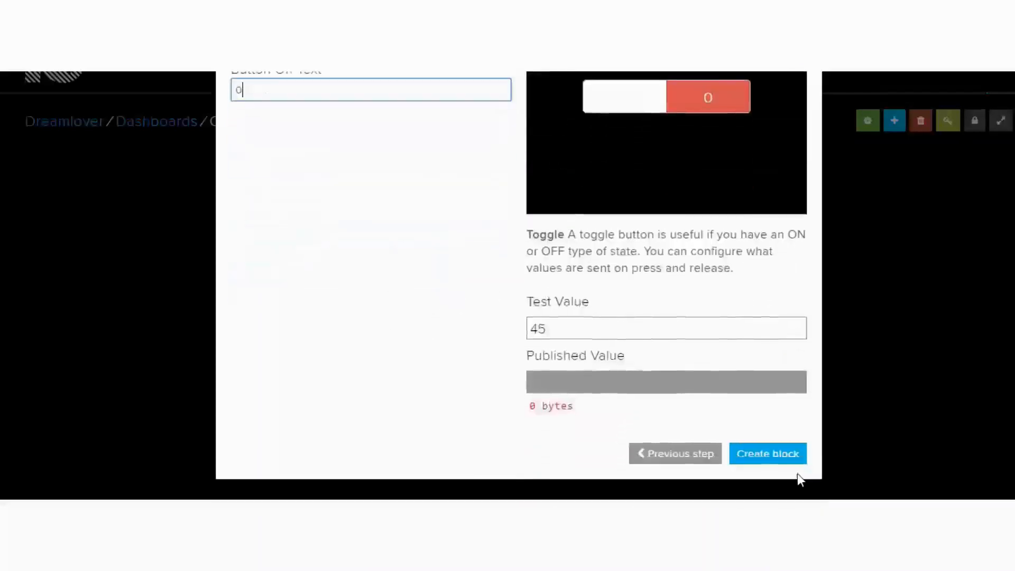
left_click(767, 453)
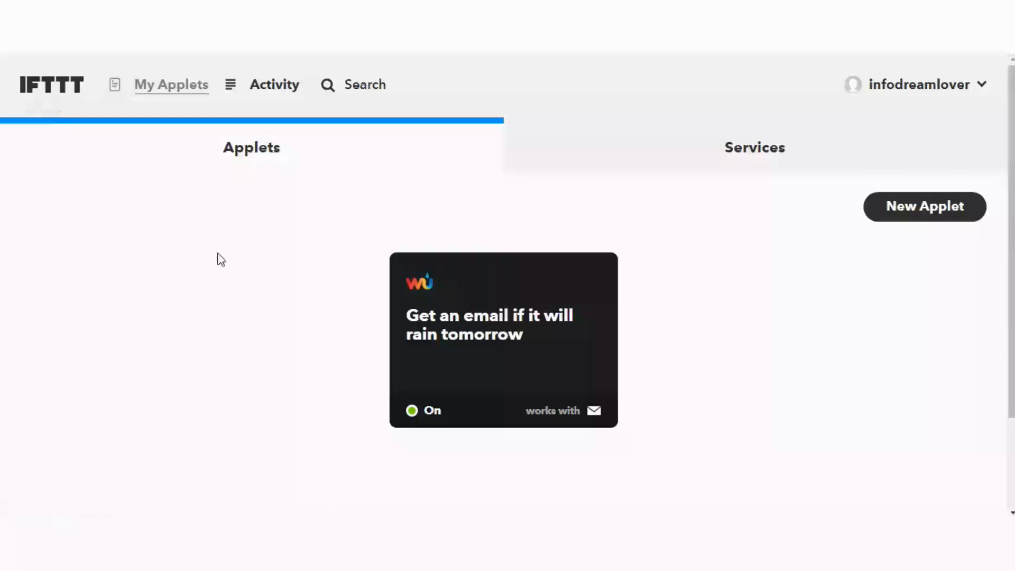
mouse_move(314, 179)
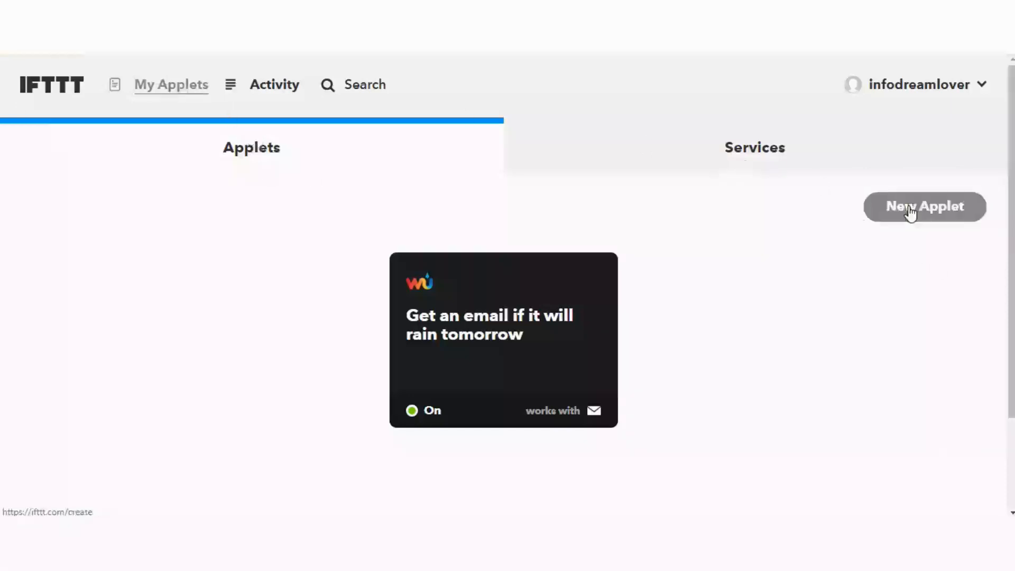
Step: Start a new applet and pick Webhooks as the trigger service
left_click(923, 206)
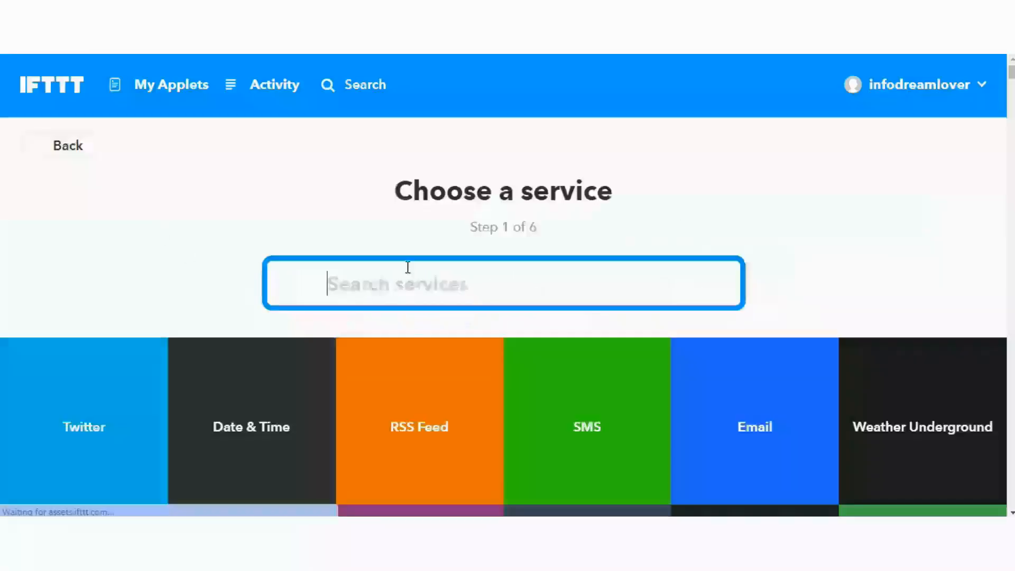
type("webhooks")
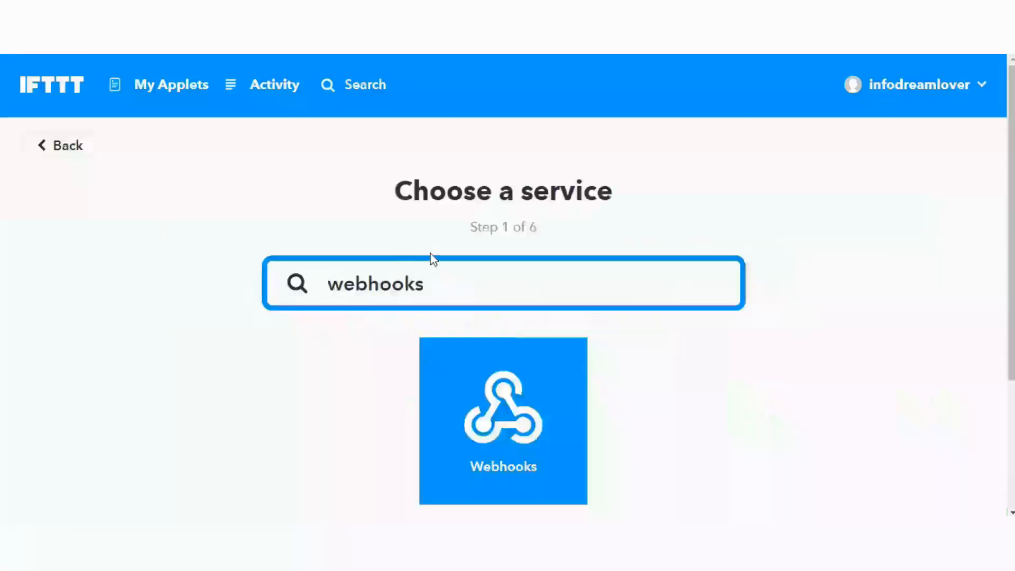
scroll("down", 3)
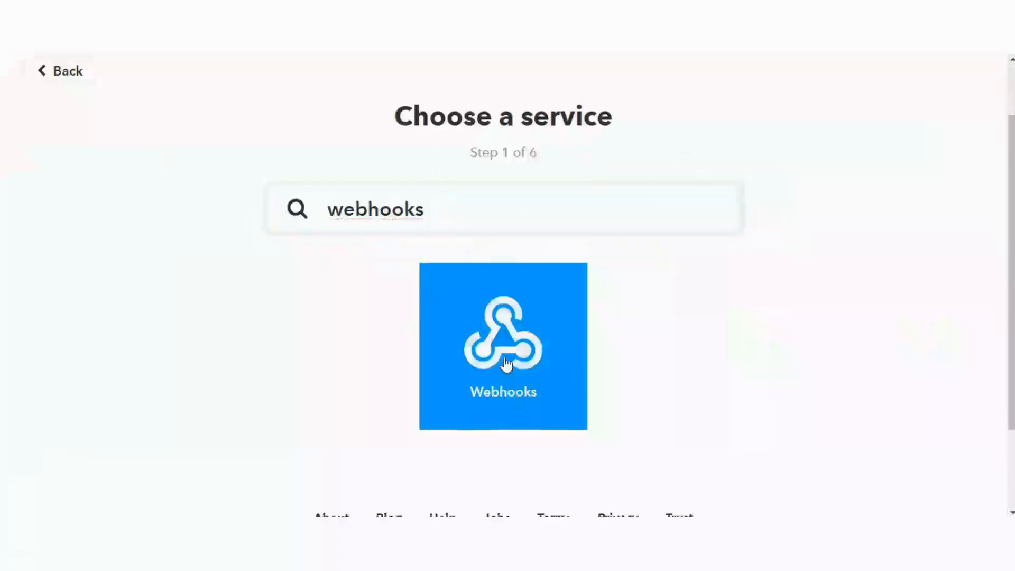
left_click(503, 346)
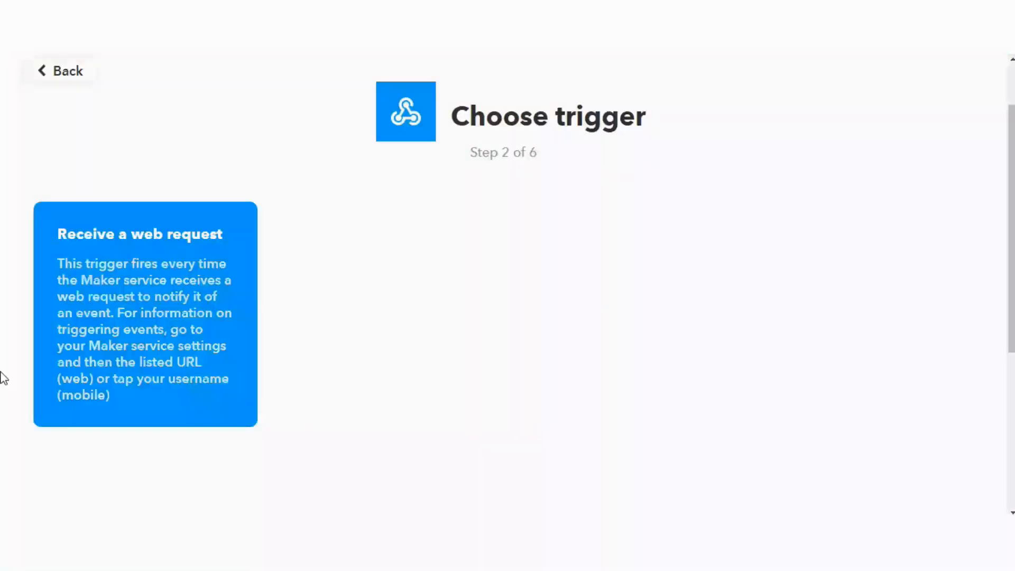
Step: Create a 'Receive a web request' trigger for the event named light
left_click(143, 319)
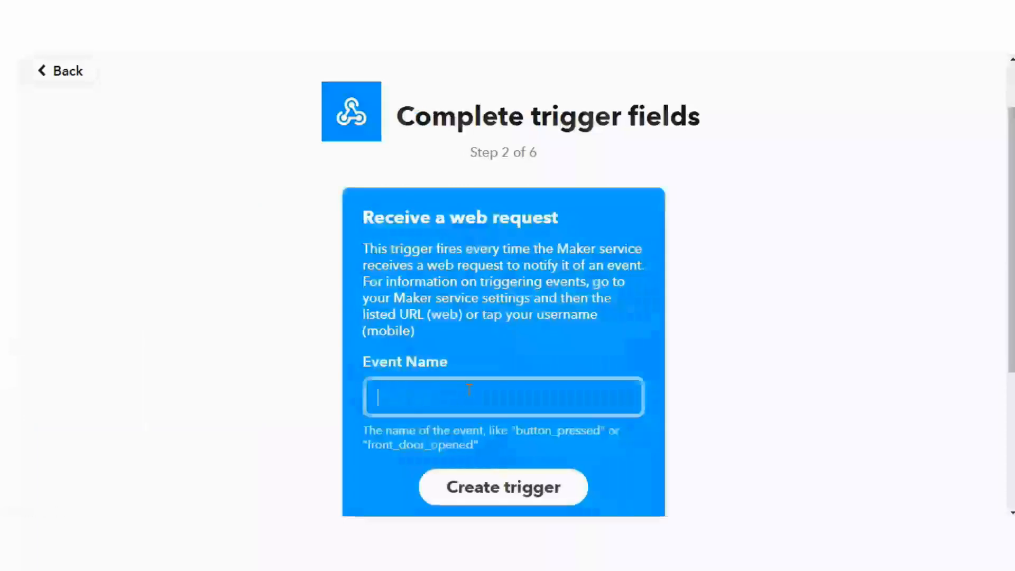
type("light")
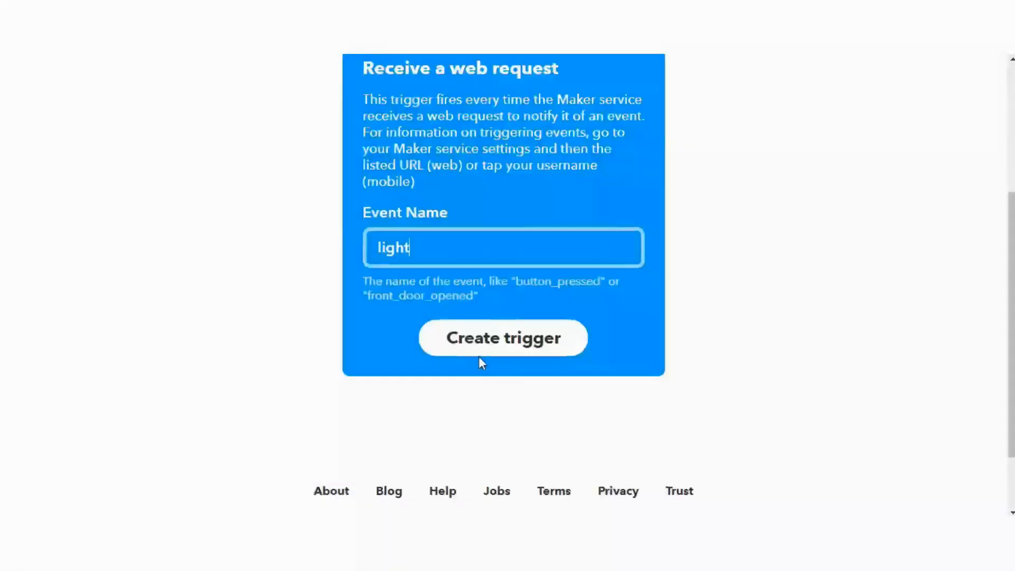
left_click(502, 337)
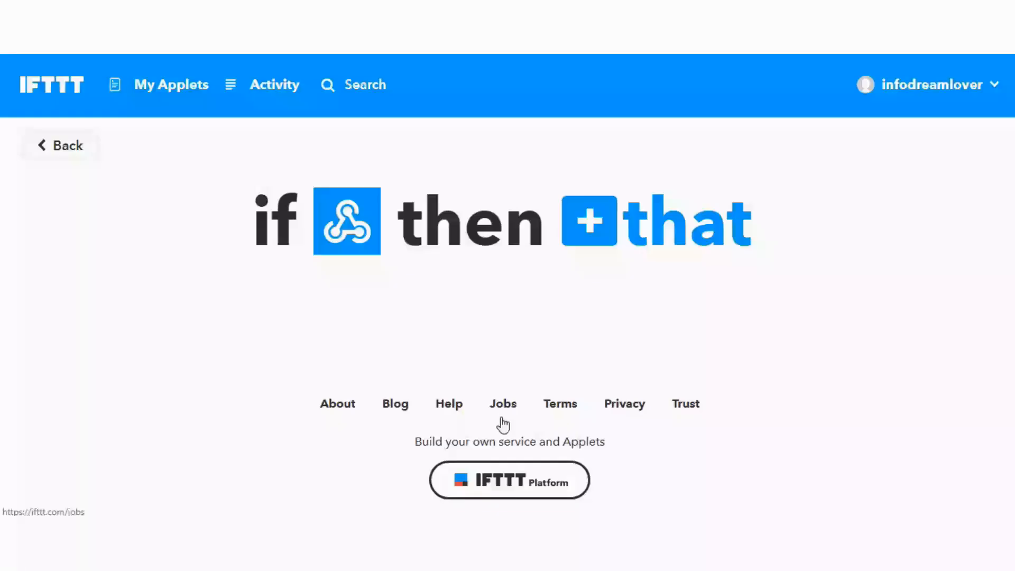
left_click(171, 84)
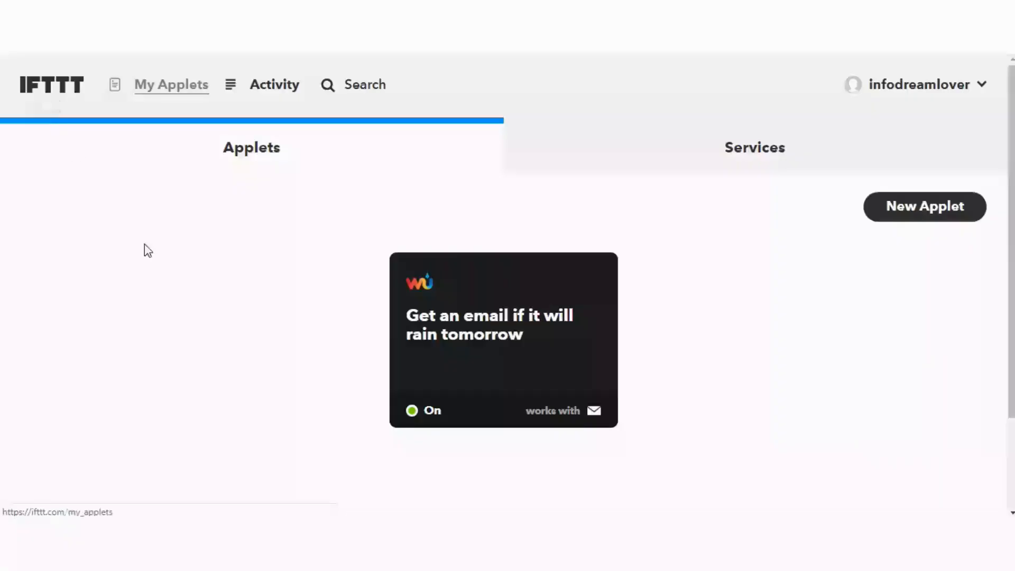
Step: Search 'adafruit' and choose Adafruit as the action service
type("adafr")
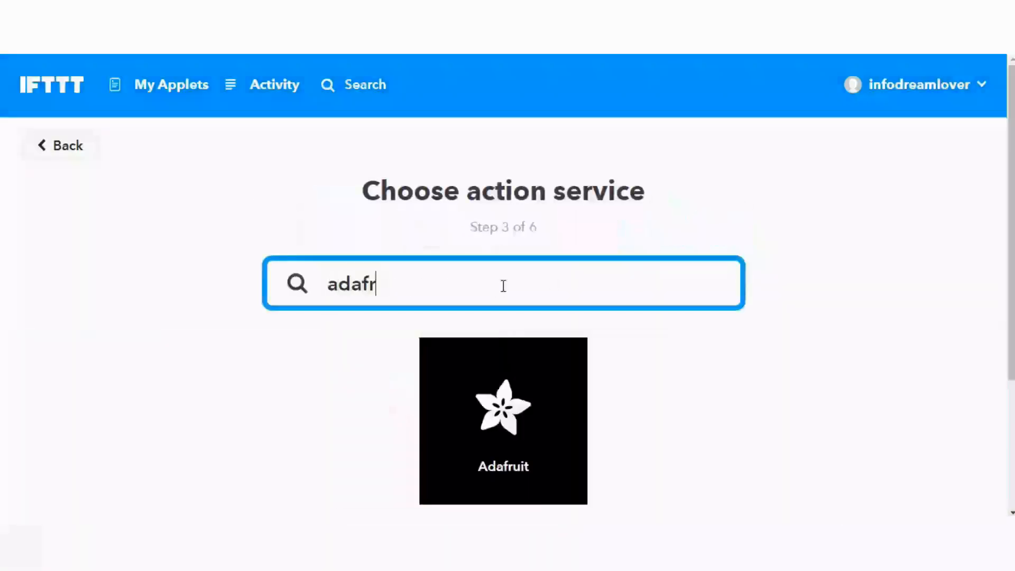
type("uit")
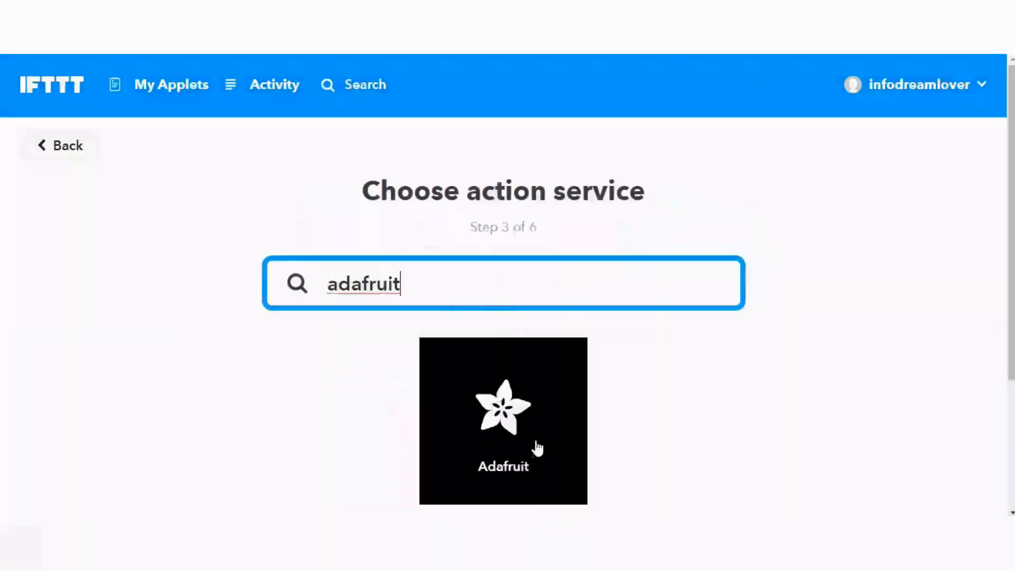
left_click(503, 420)
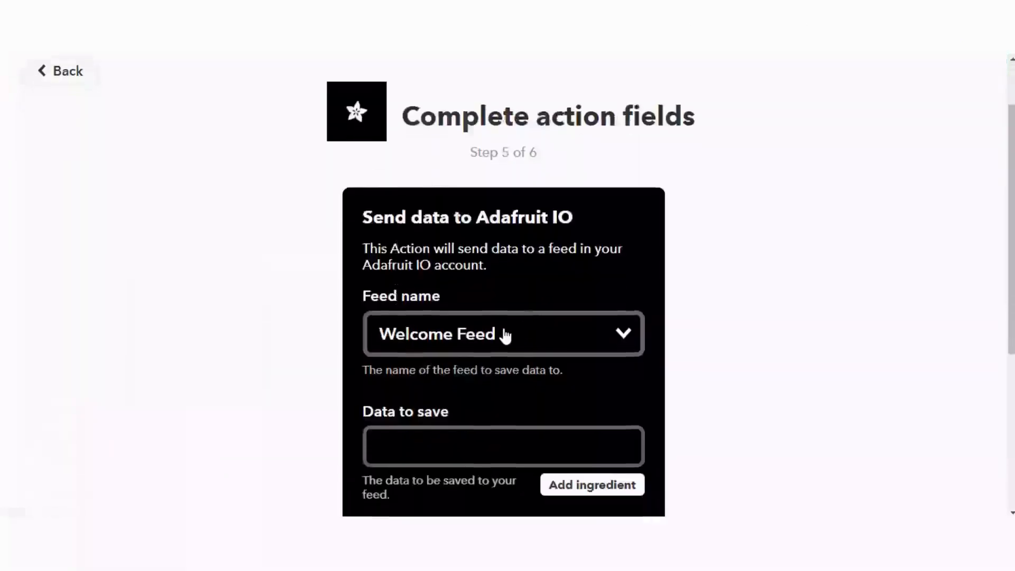
Step: Create the action sending value1 data to the OnOff feed
left_click(502, 334)
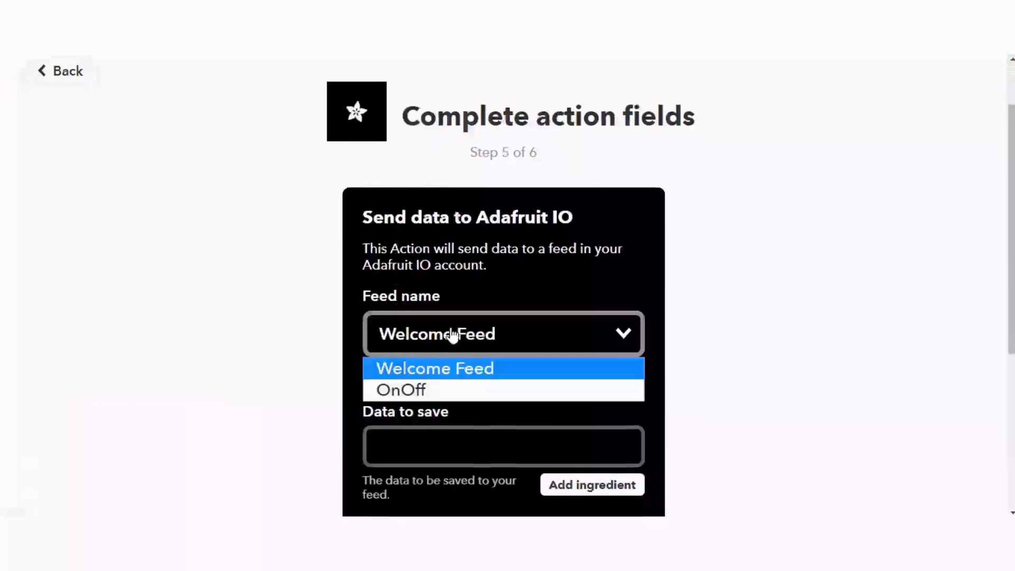
left_click(400, 390)
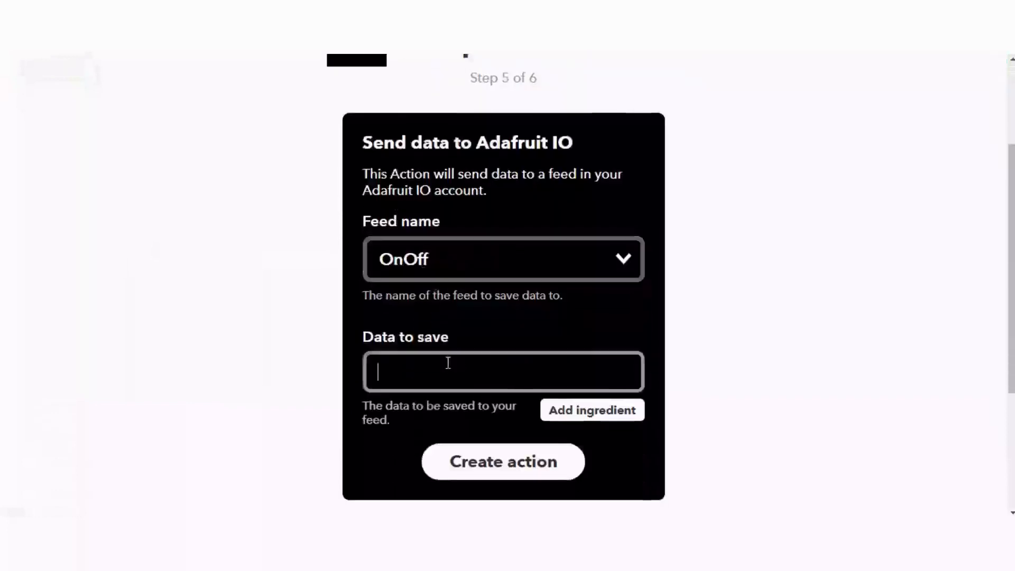
type("value1")
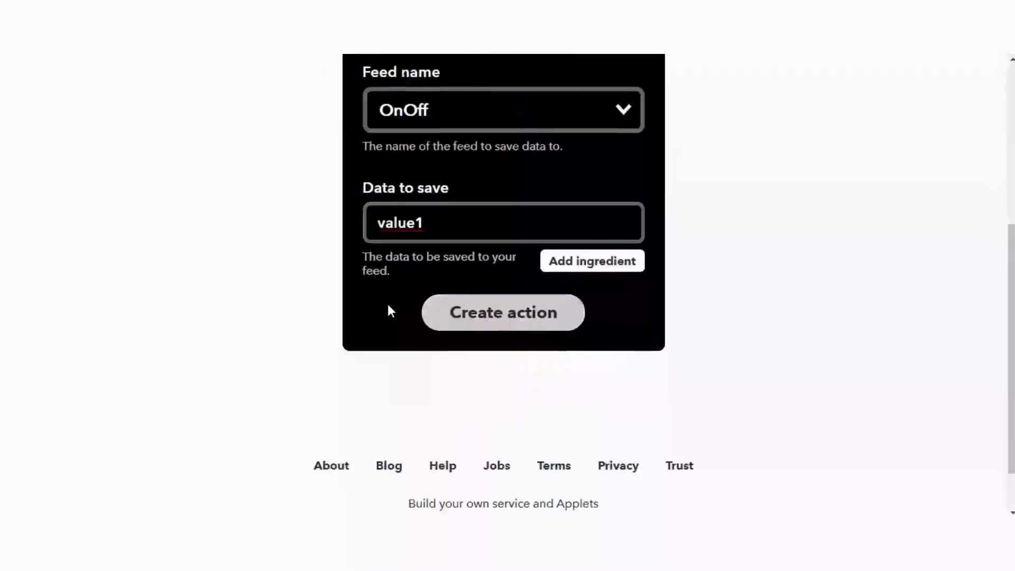
left_click(503, 312)
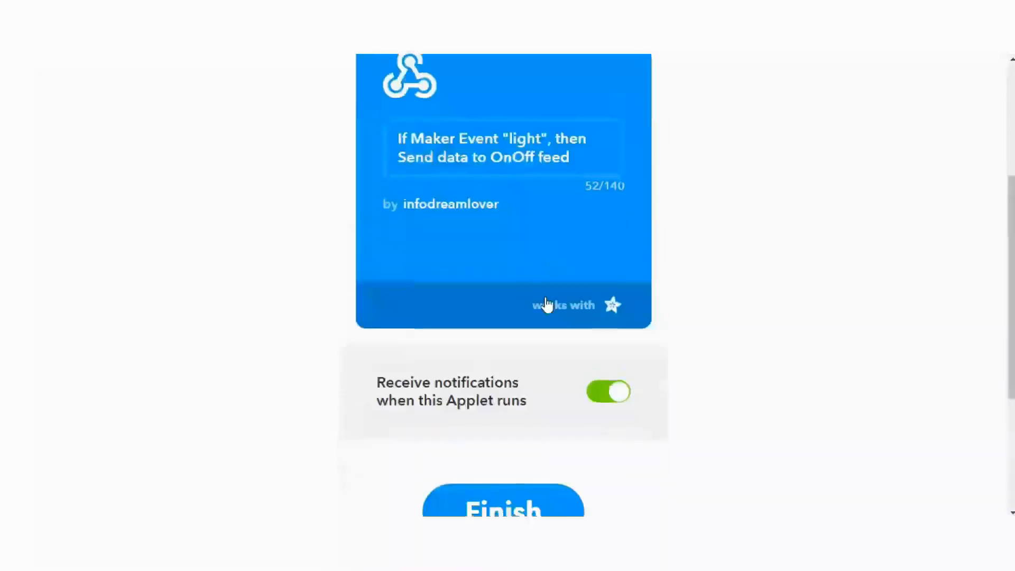
Step: Finish the light applet, then reach the Webhooks service page and its documentation
left_click(502, 508)
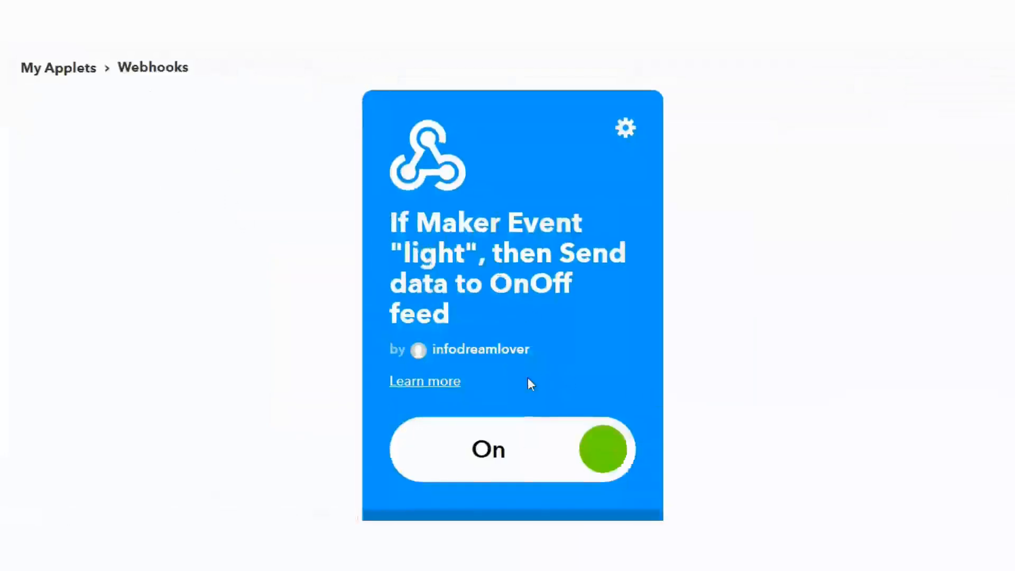
scroll("down", 3)
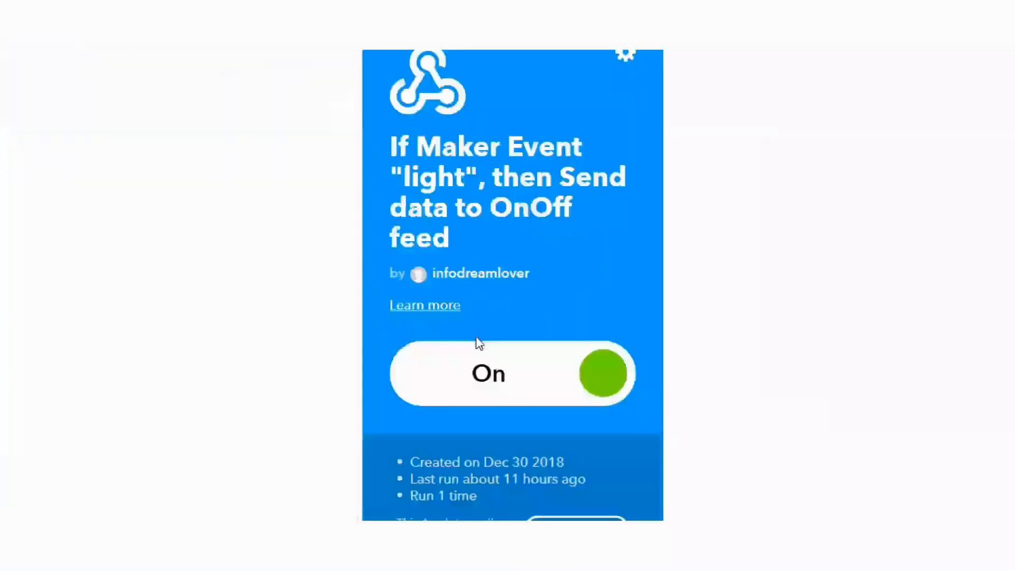
scroll("down", 3)
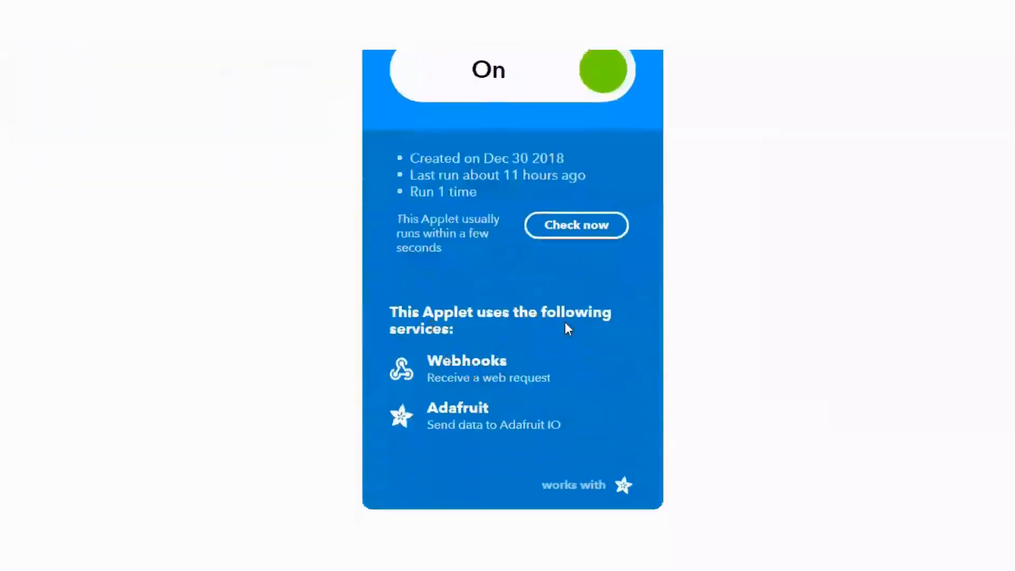
mouse_move(473, 378)
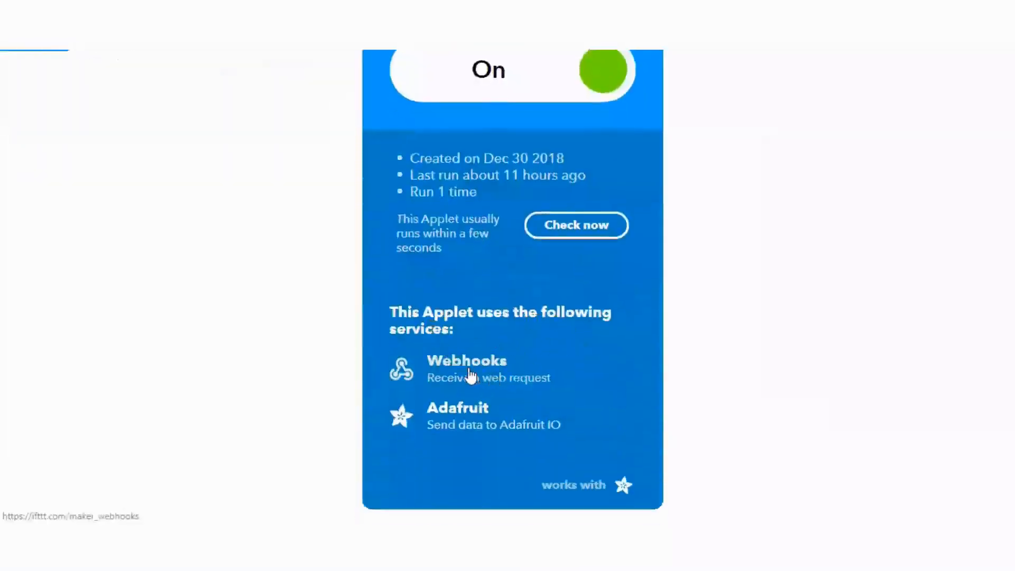
left_click(466, 361)
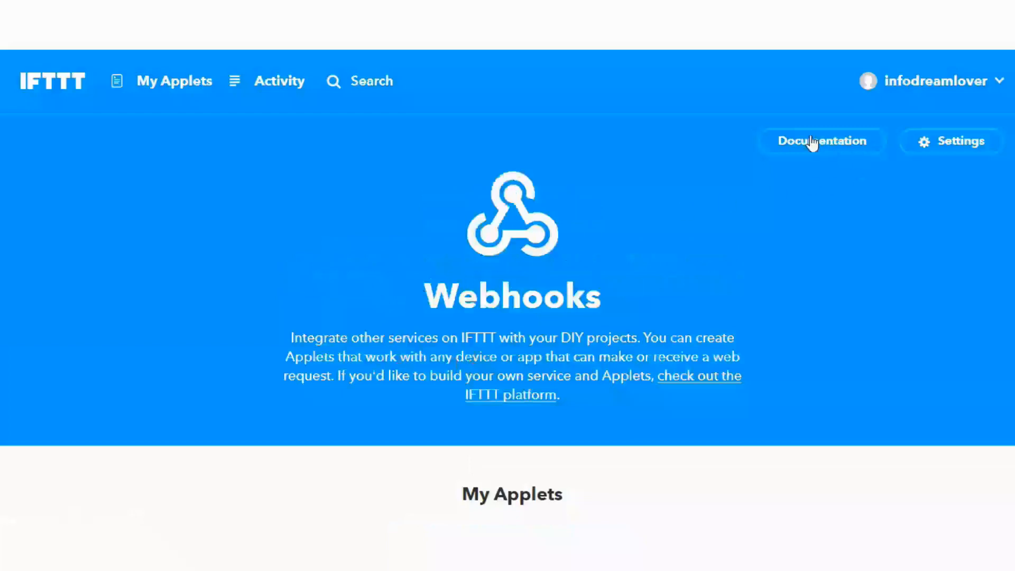
left_click(822, 141)
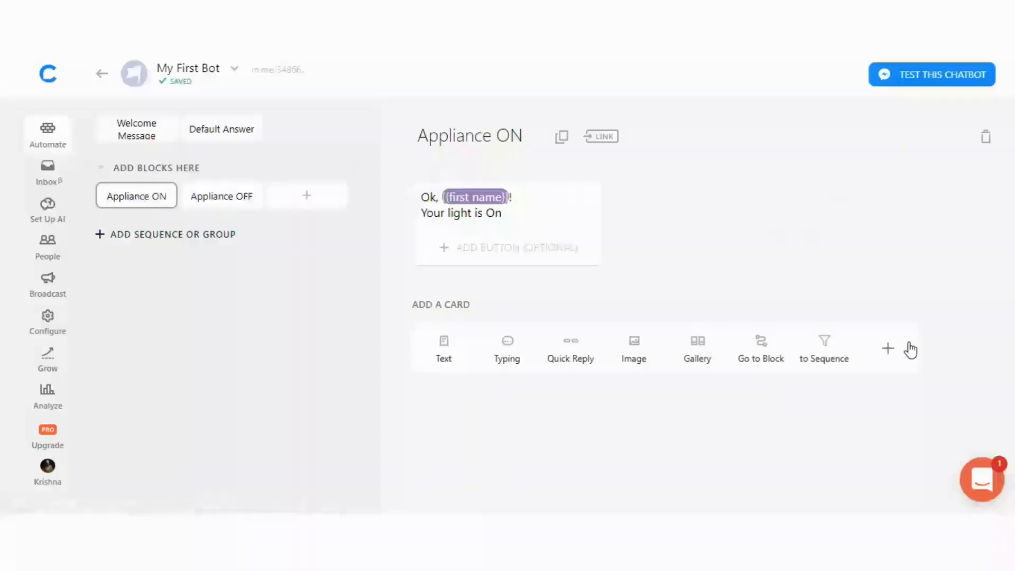
Step: Add a JSON API card from Chatfuel Plugins to the Appliance ON block
left_click(887, 348)
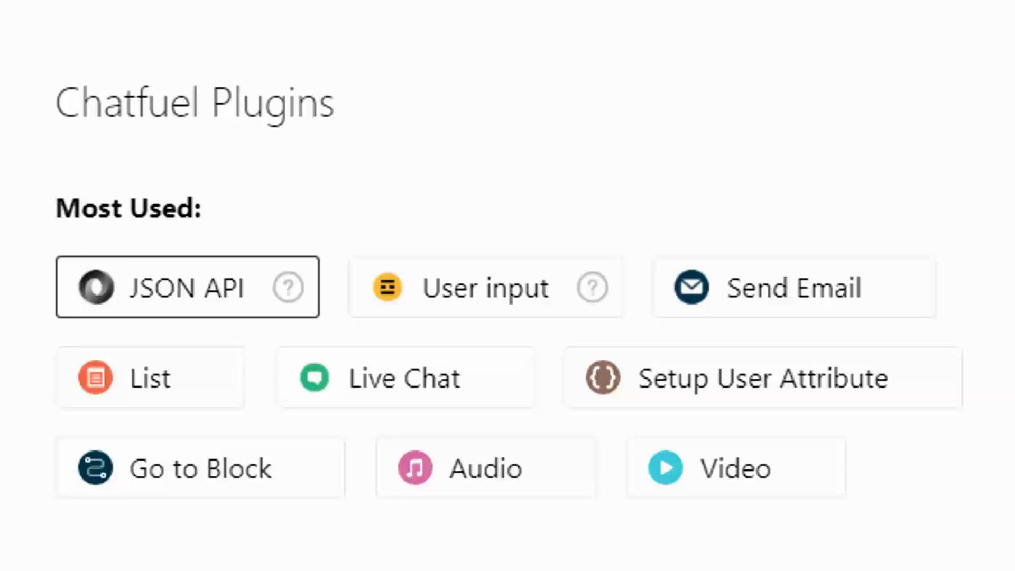
left_click(187, 286)
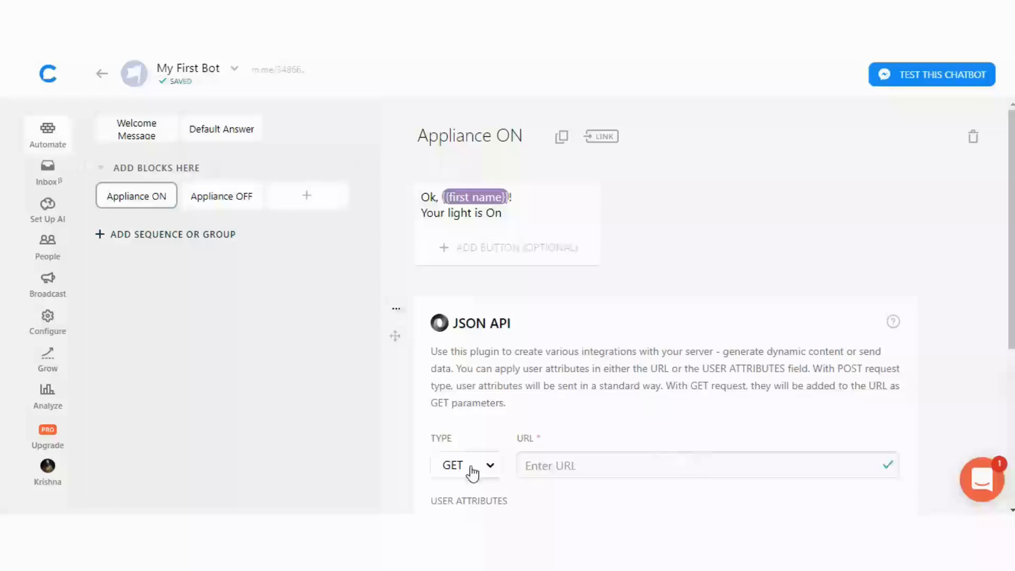
scroll("down", 3)
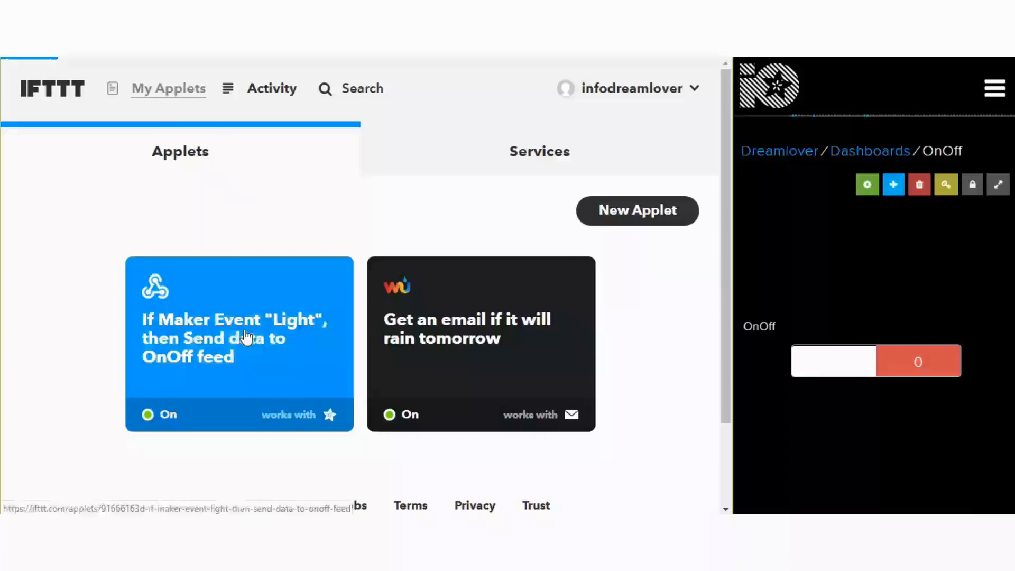
Step: From the light applet, reach the Webhooks documentation and set the event name to light
left_click(246, 336)
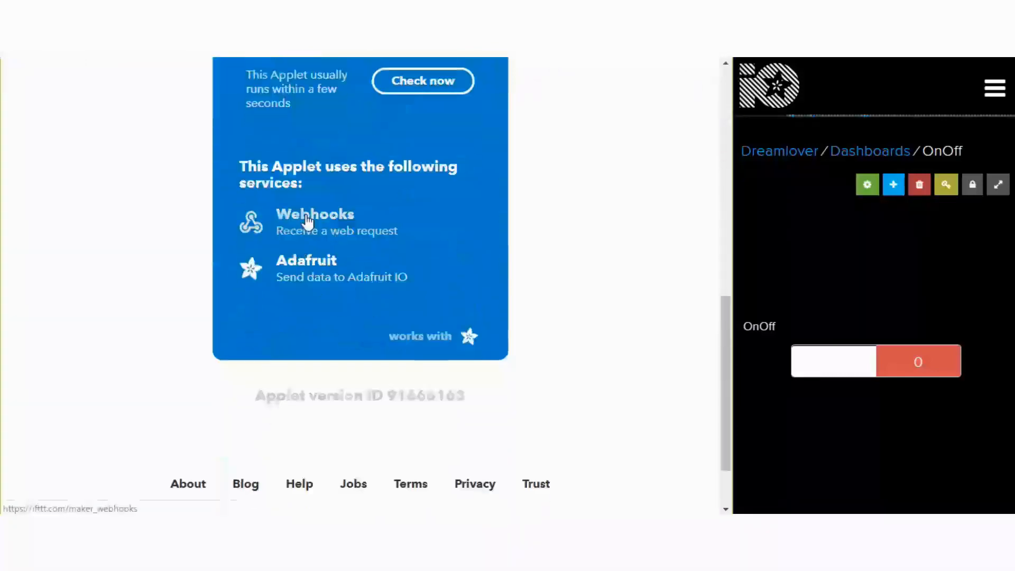
left_click(314, 222)
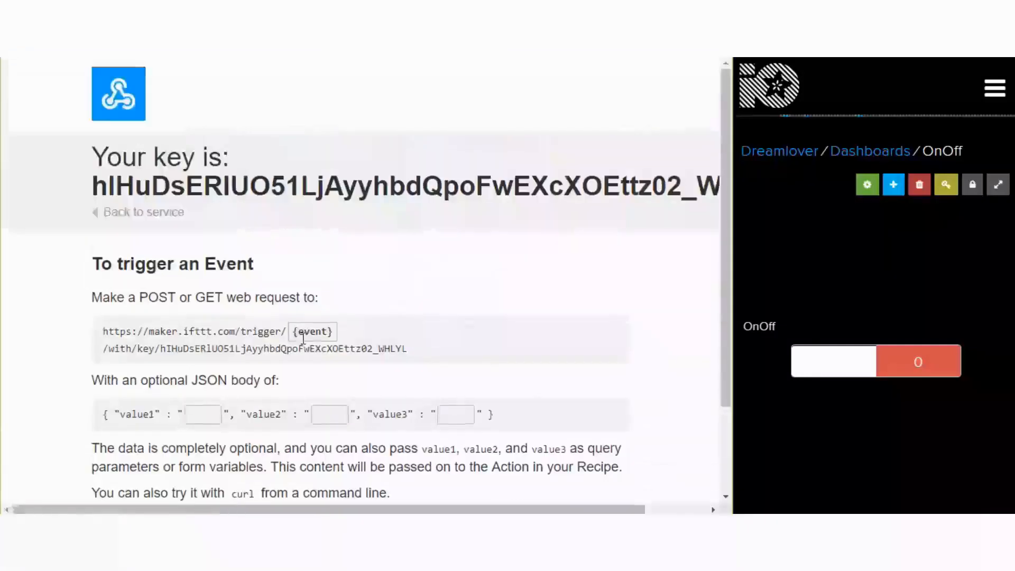
left_click(309, 332)
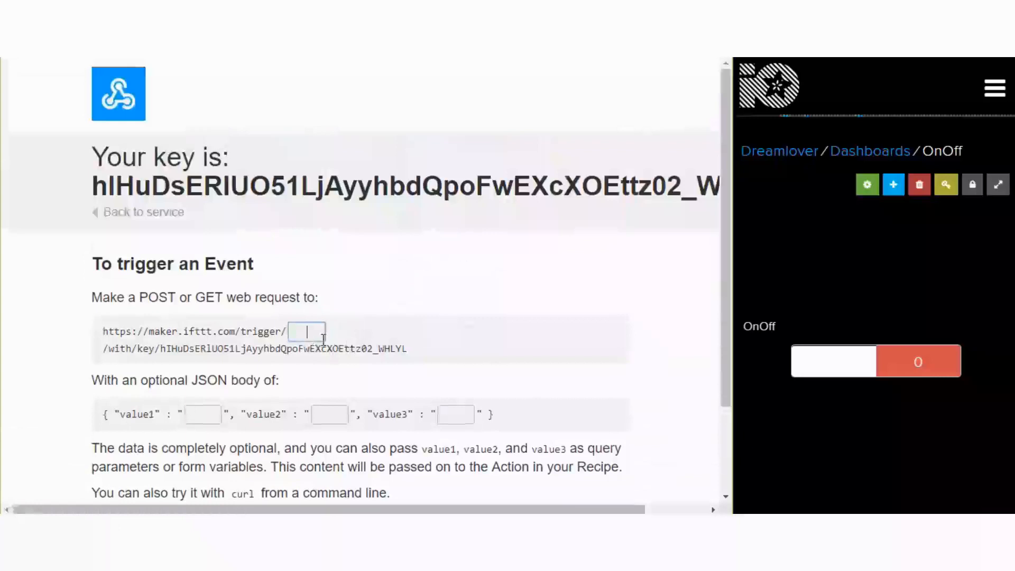
type("light")
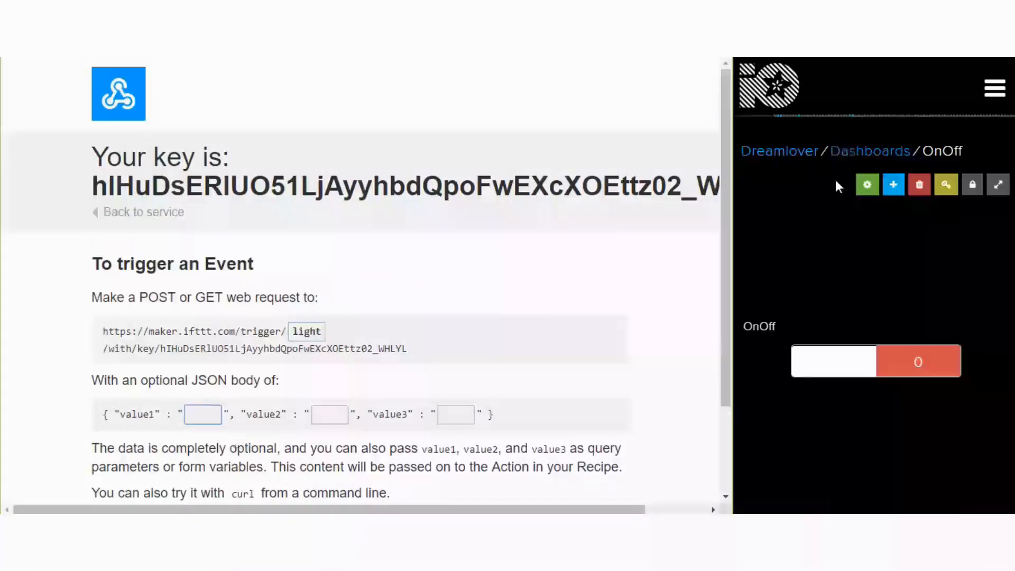
Step: Set value1 to 1 and send test requests with Test It
left_click(918, 361)
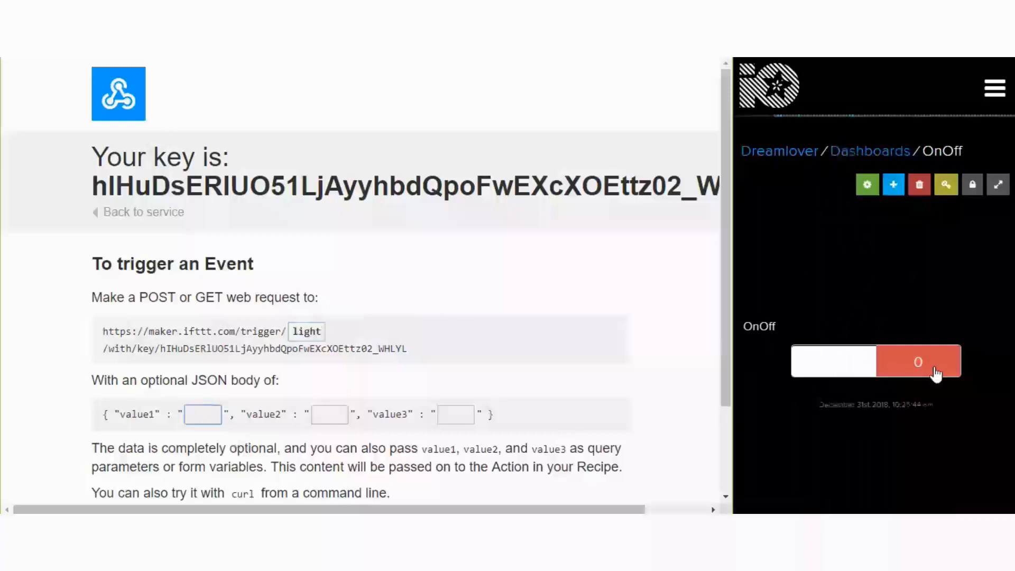
type("1")
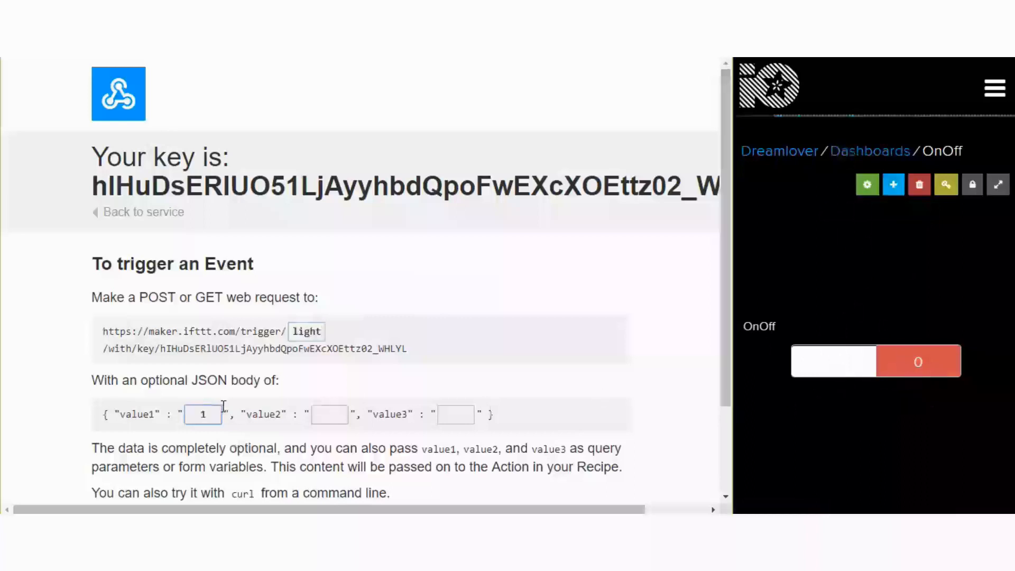
scroll("down", 3)
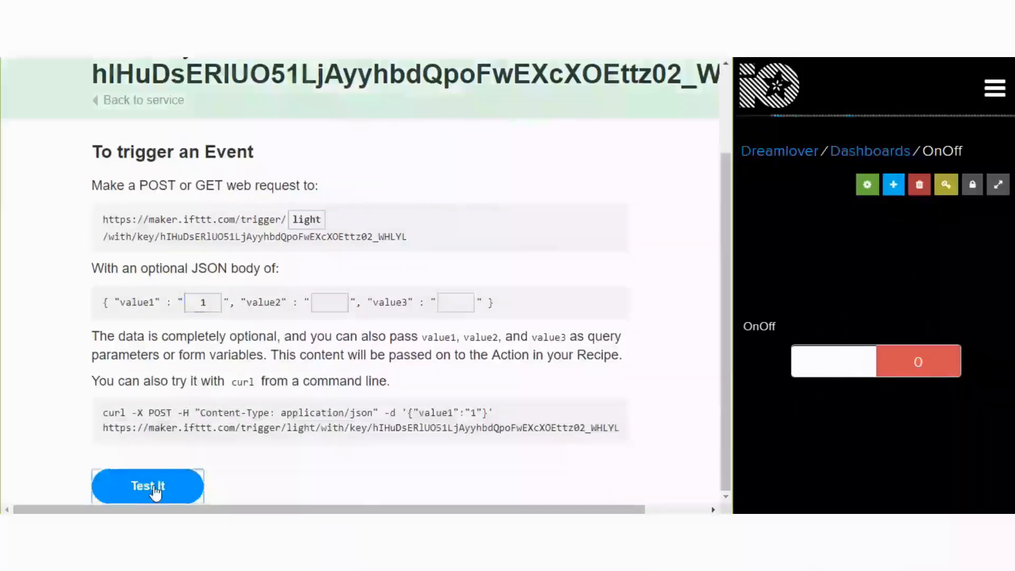
left_click(148, 486)
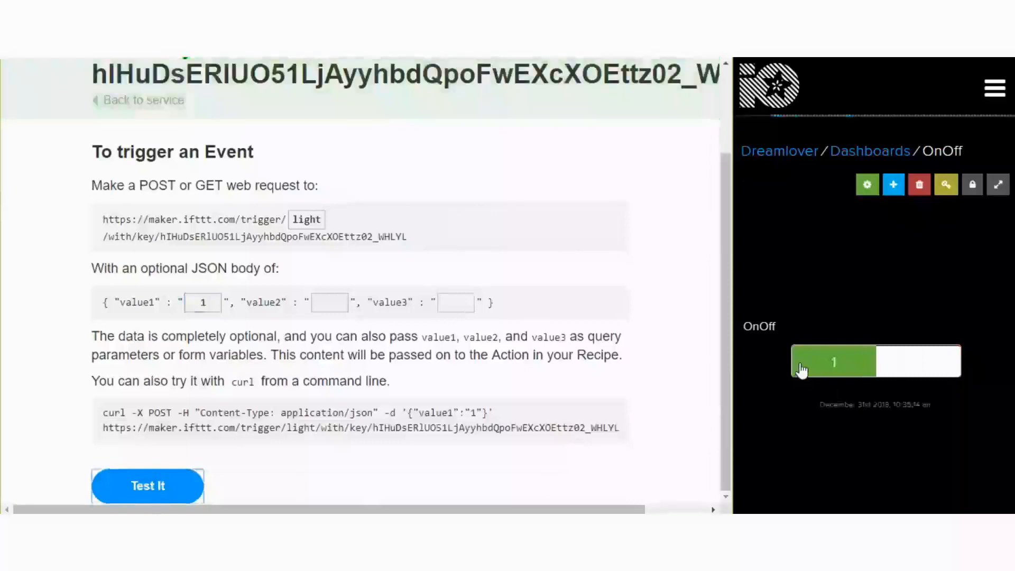
left_click(202, 302)
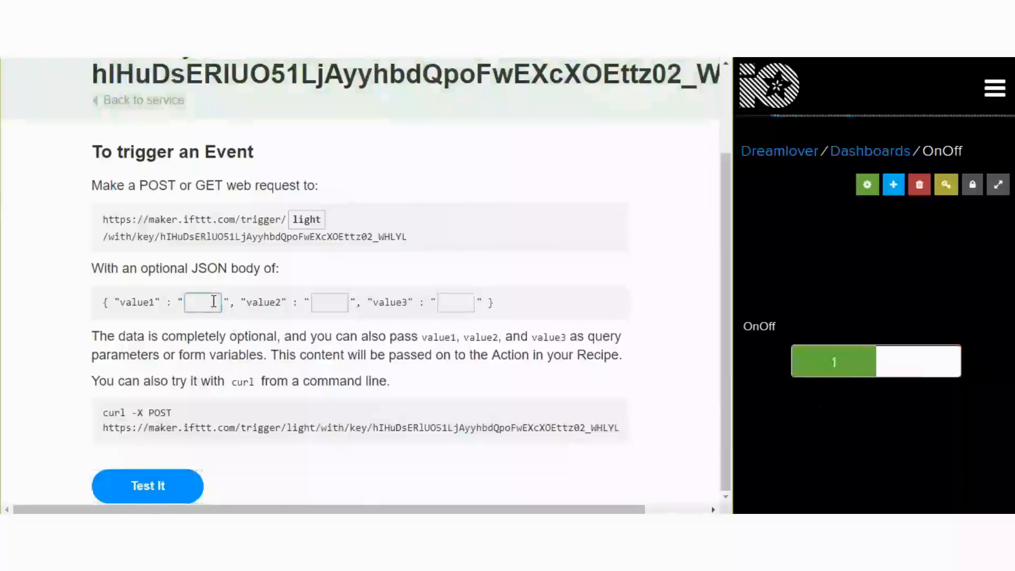
left_click(148, 485)
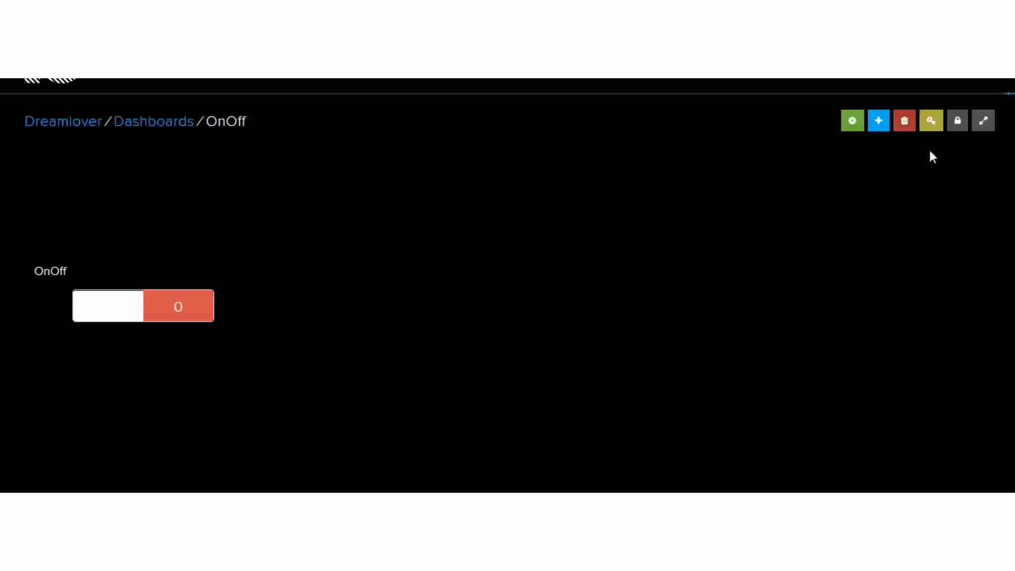
Step: Show the AIO Key panel and select the Arduino username and key define lines
left_click(931, 120)
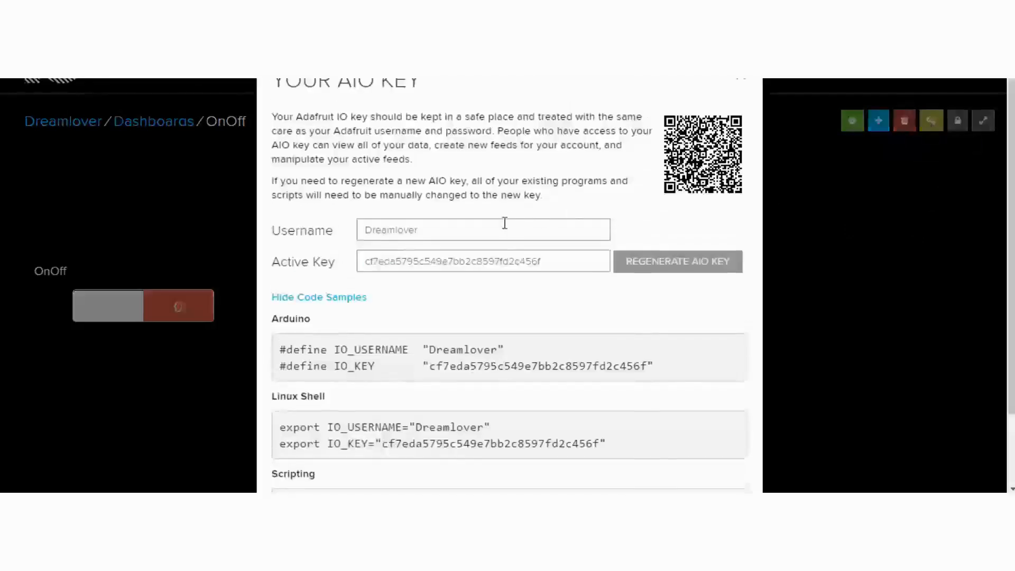
scroll("down", 3)
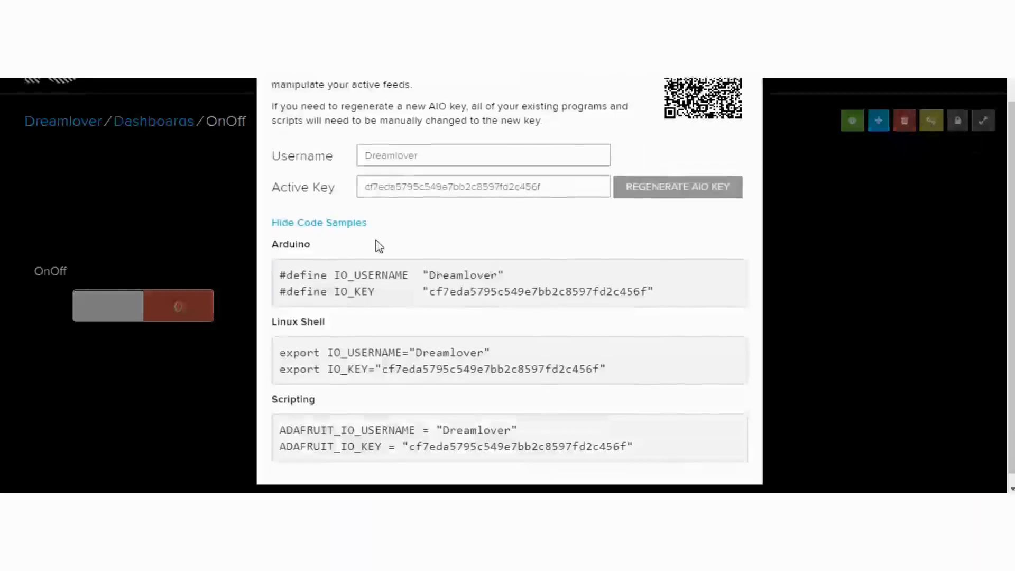
left_click_drag(280, 274, 653, 292)
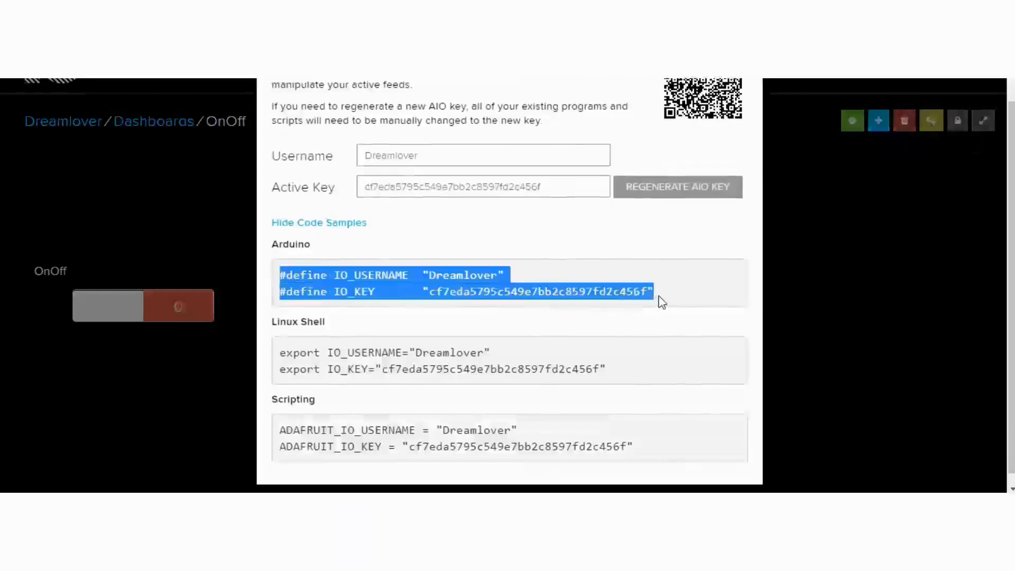